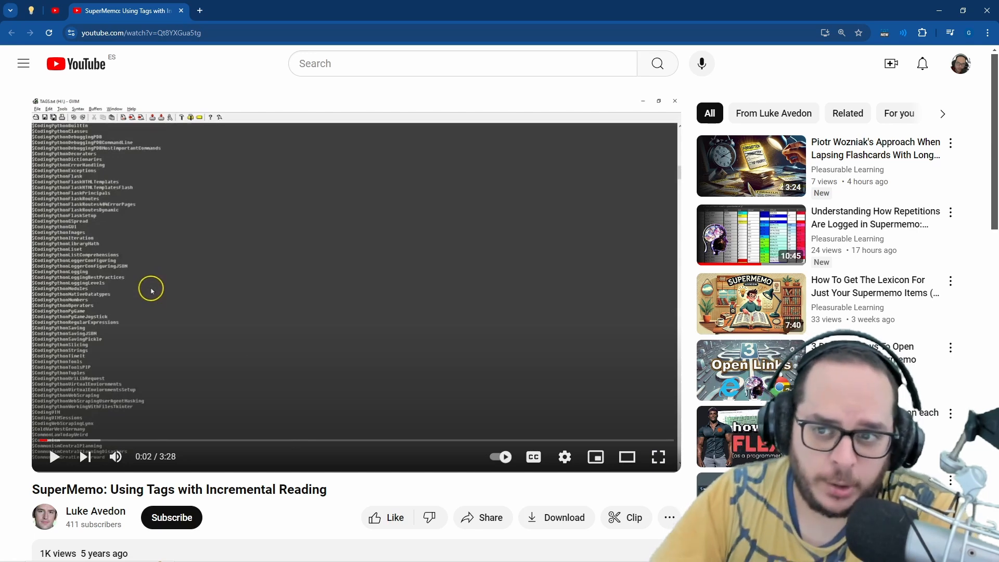
{"action": "mouse_move", "coordinate": [220, 447]}
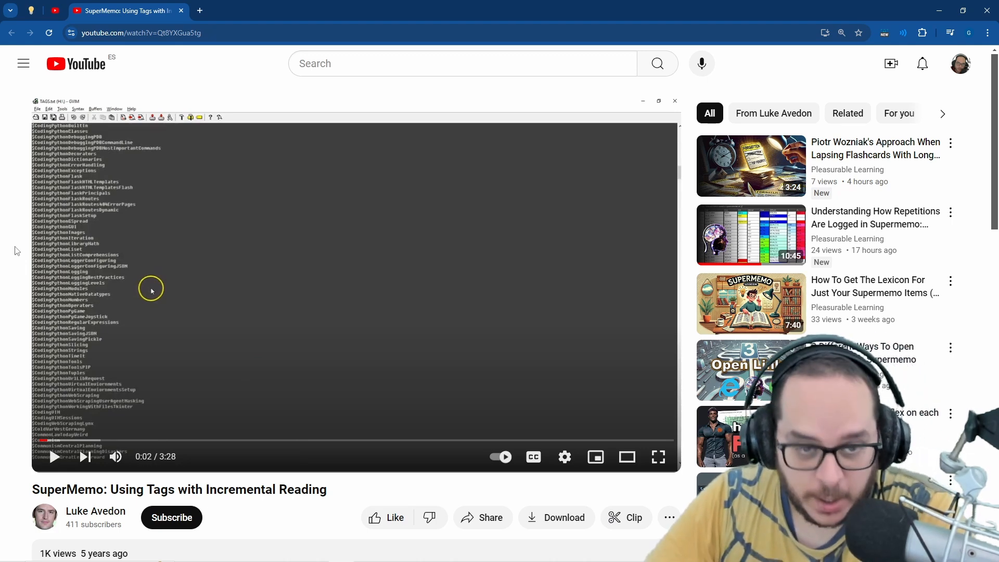
- Expand the SuperMemo tags video to full screen and let the democracy tags scroll past 0:06
{"action": "scroll", "scroll_direction": "down", "scroll_amount": 3}
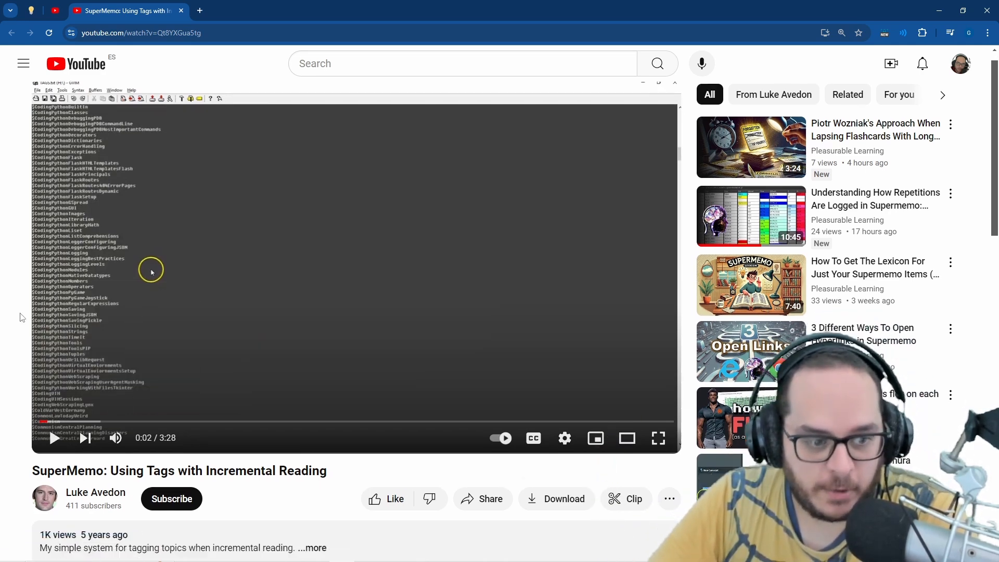
{"action": "scroll", "scroll_direction": "down", "scroll_amount": 3}
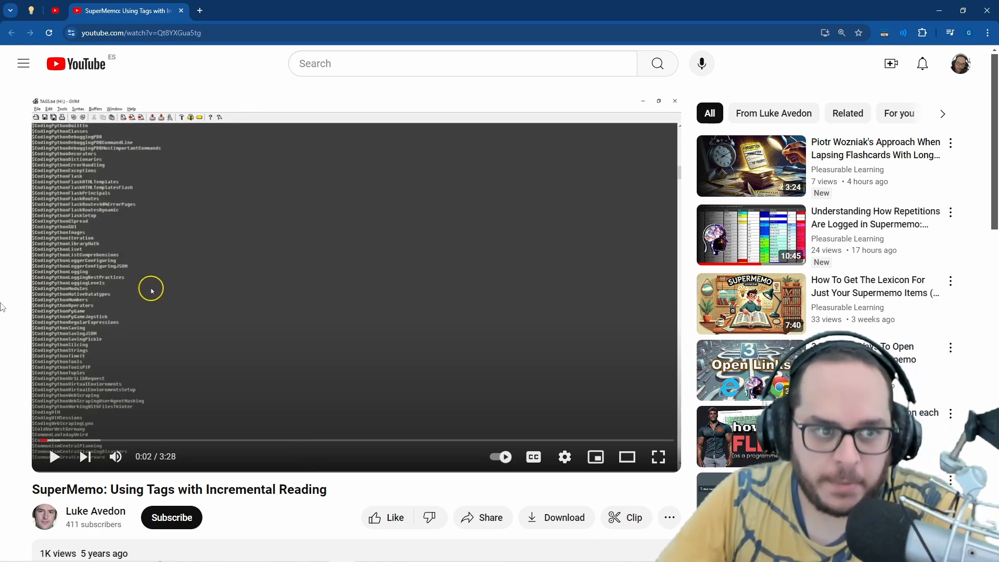
{"action": "mouse_move", "coordinate": [597, 439]}
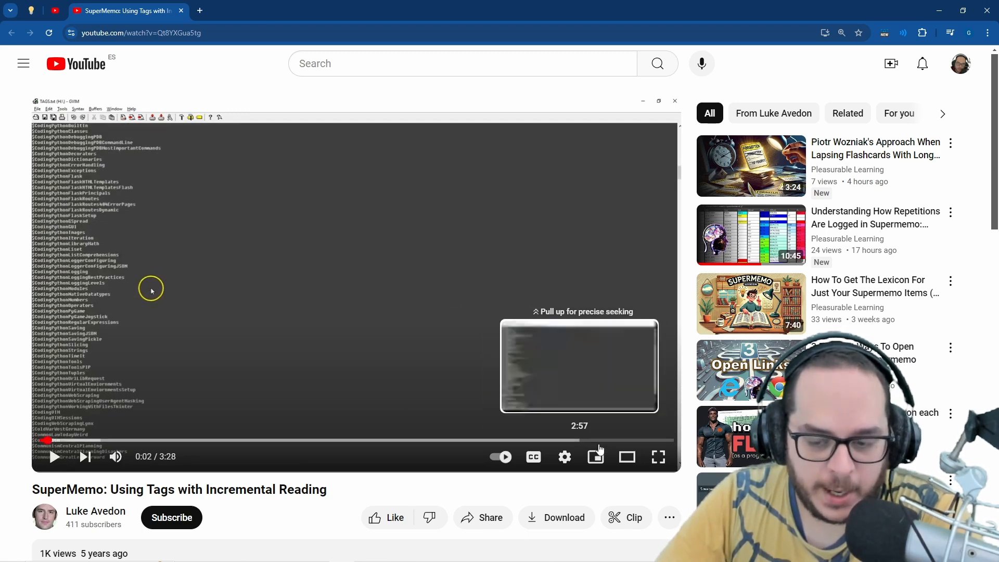
{"action": "left_click", "coordinate": [657, 456]}
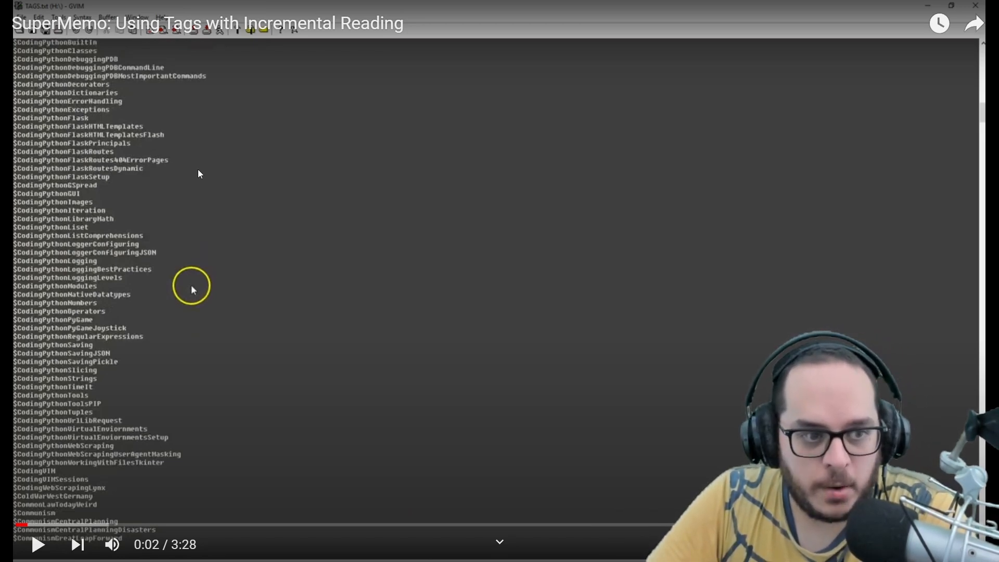
{"action": "mouse_move", "coordinate": [490, 279]}
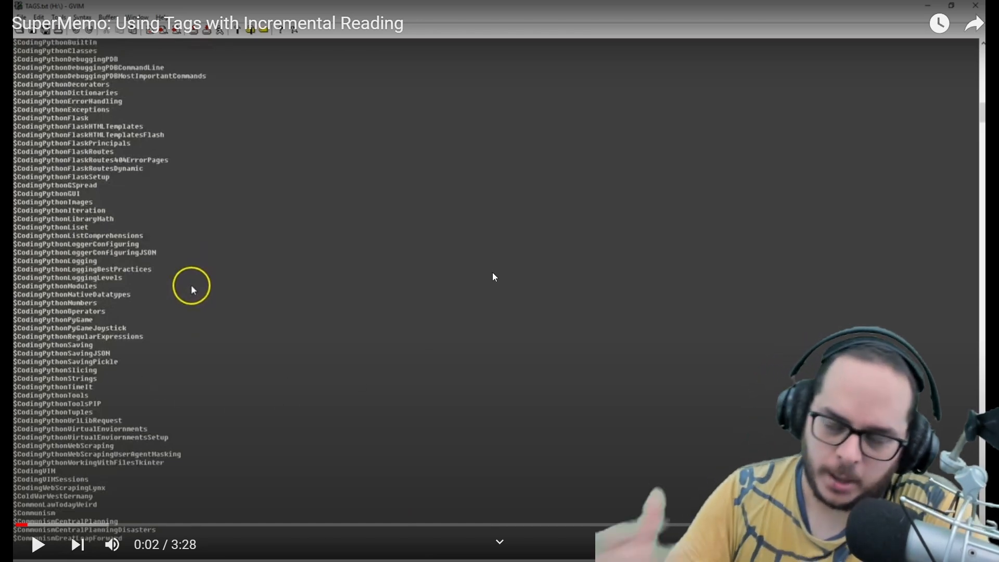
{"action": "mouse_move", "coordinate": [463, 256]}
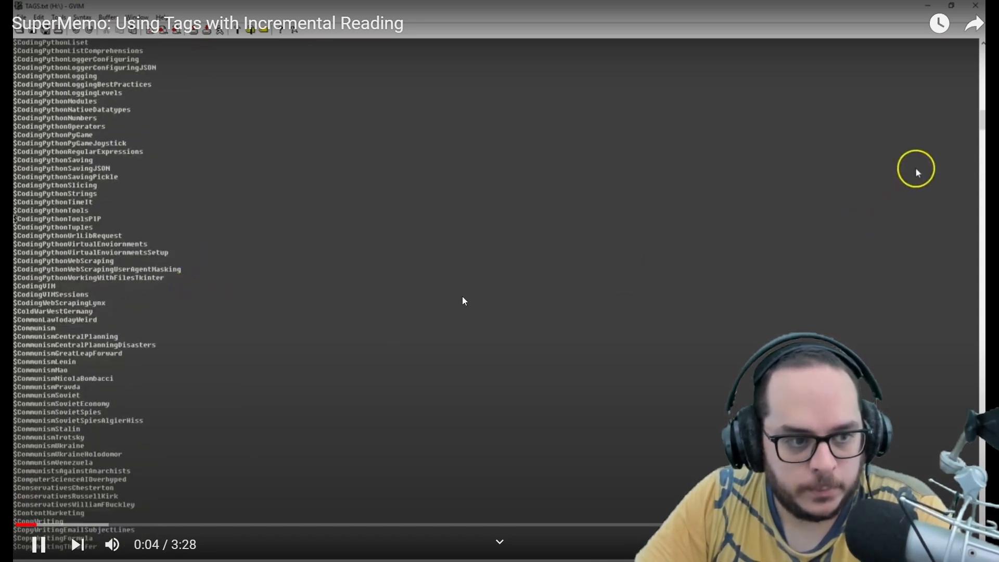
{"action": "scroll", "scroll_direction": "down", "scroll_amount": 3}
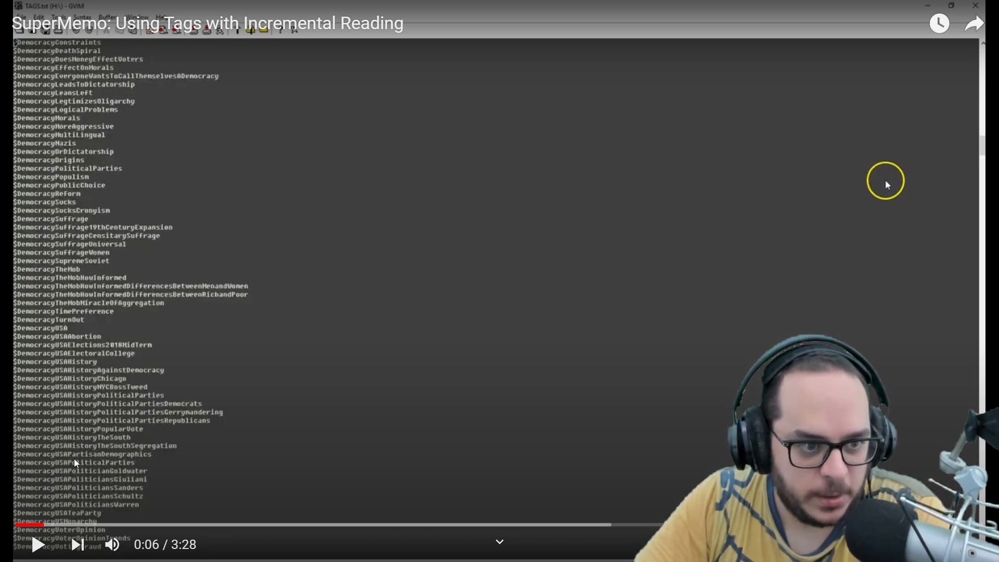
{"action": "mouse_move", "coordinate": [74, 326]}
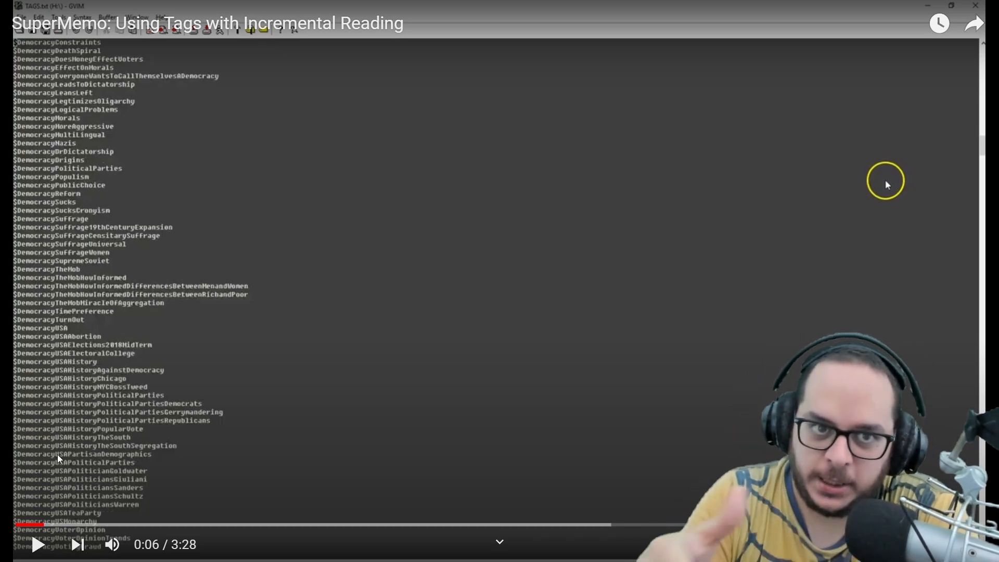
{"action": "mouse_move", "coordinate": [87, 111]}
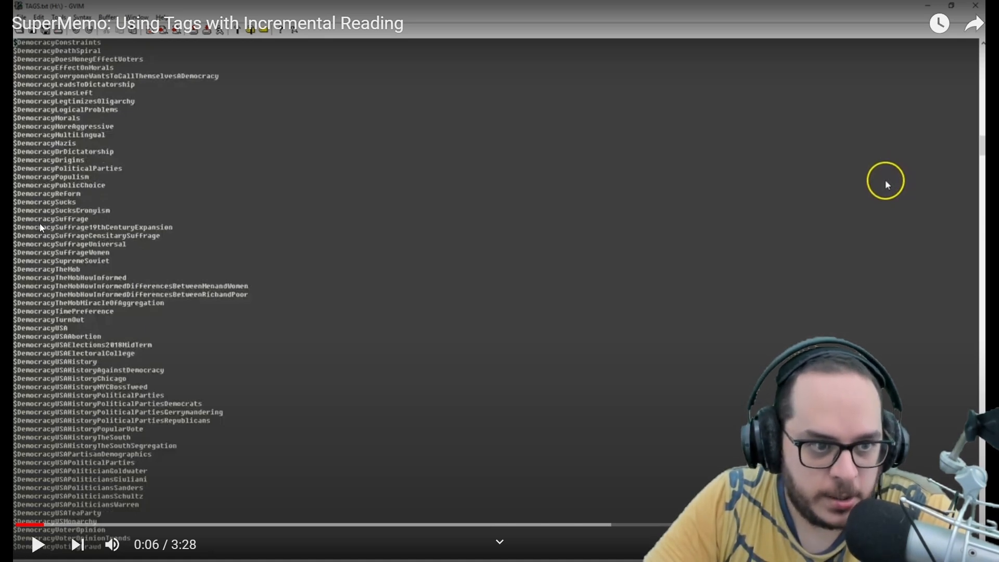
{"action": "mouse_move", "coordinate": [74, 232]}
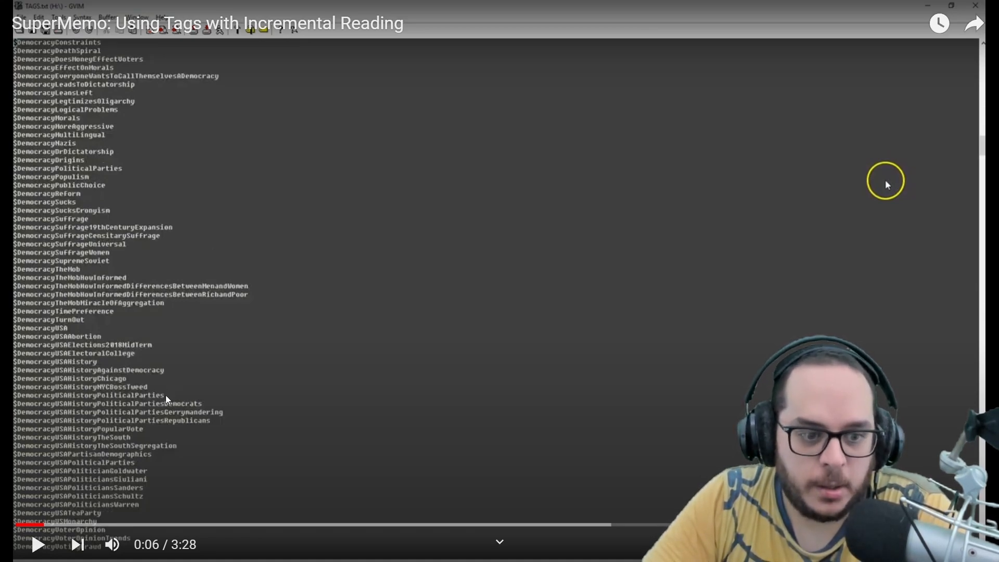
{"action": "mouse_move", "coordinate": [216, 408]}
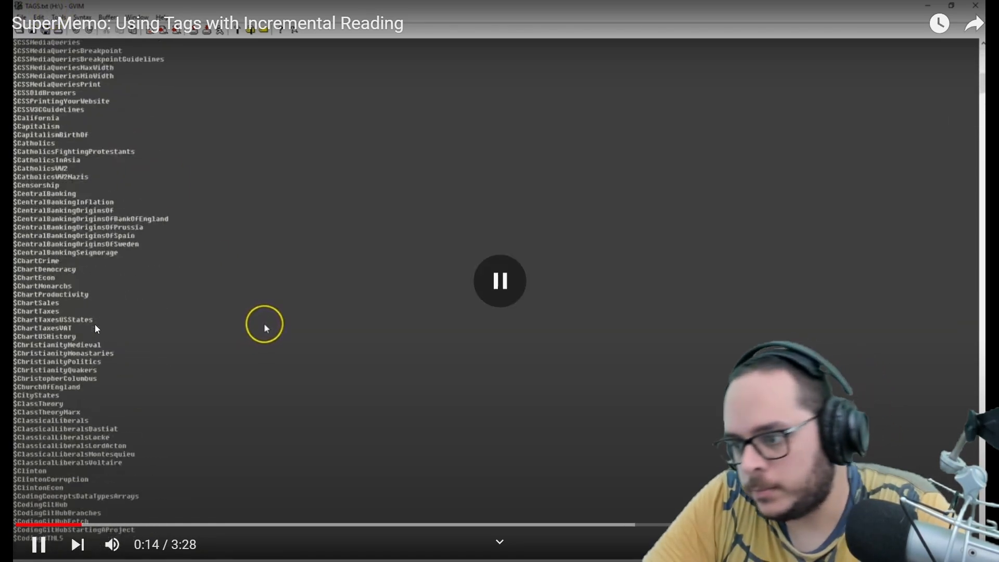
- Let the tag list play through the Leftist tags down to the L entries at 0:27
{"action": "scroll", "scroll_direction": "down", "scroll_amount": 3}
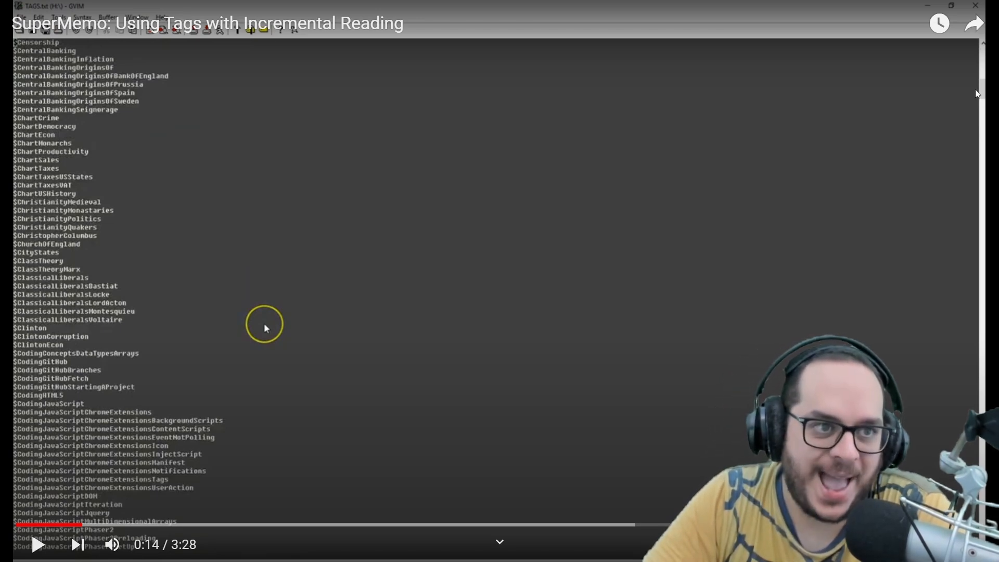
{"action": "mouse_move", "coordinate": [155, 214]}
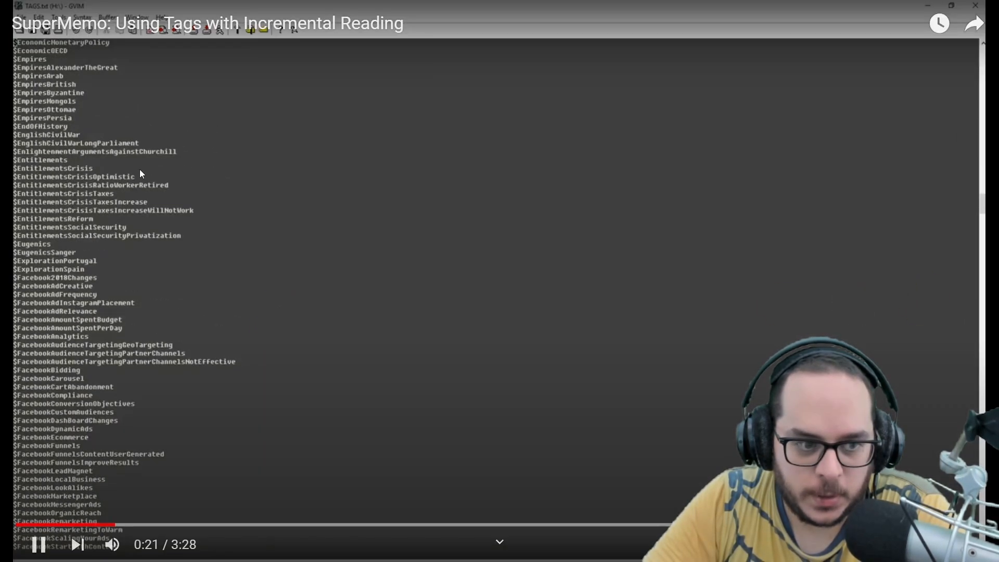
{"action": "scroll", "scroll_direction": "down", "scroll_amount": 3}
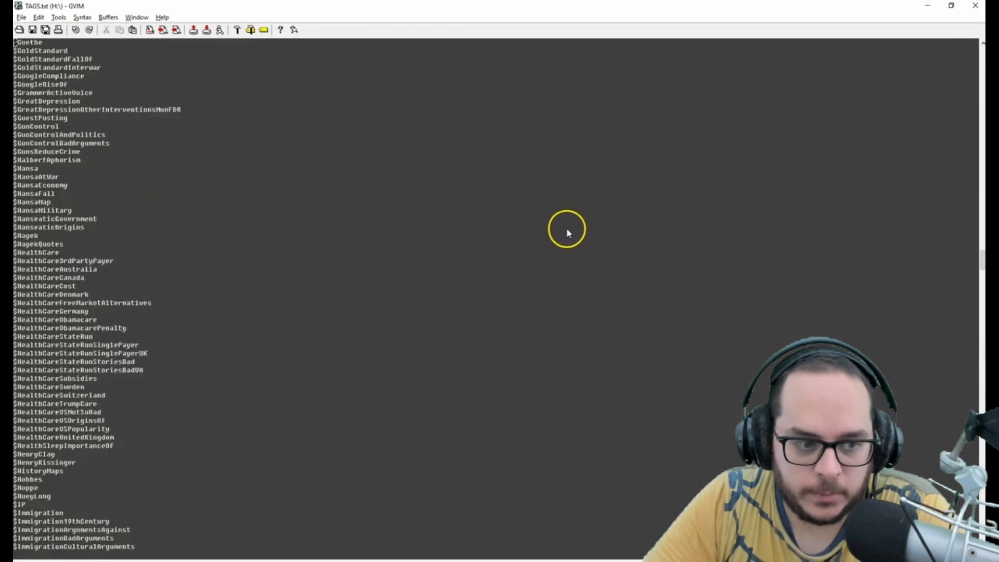
{"action": "scroll", "scroll_direction": "down", "scroll_amount": 3}
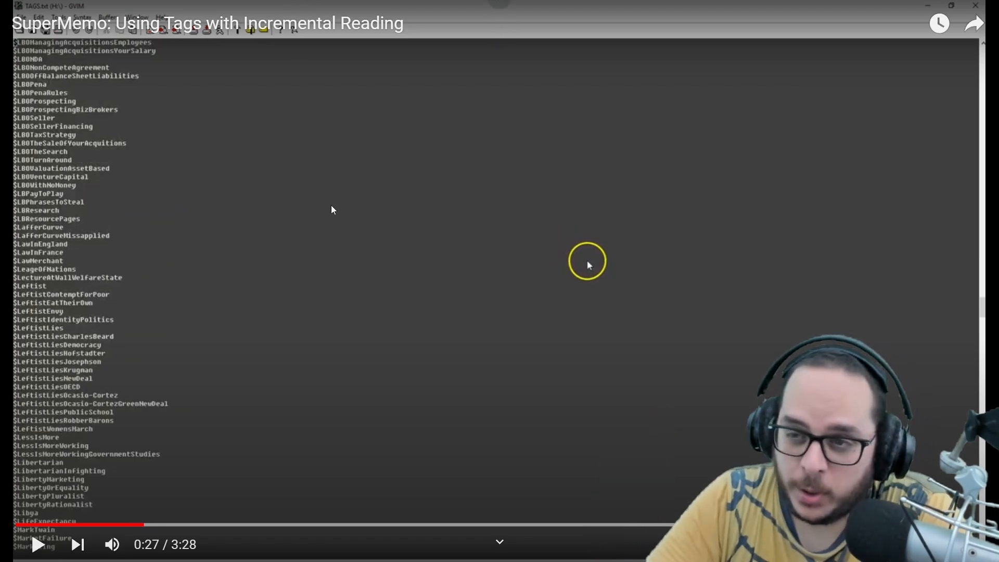
- Resume playback past the SuperMemo element tagged DemocracyAthens at 0:40
{"action": "left_click", "coordinate": [38, 544]}
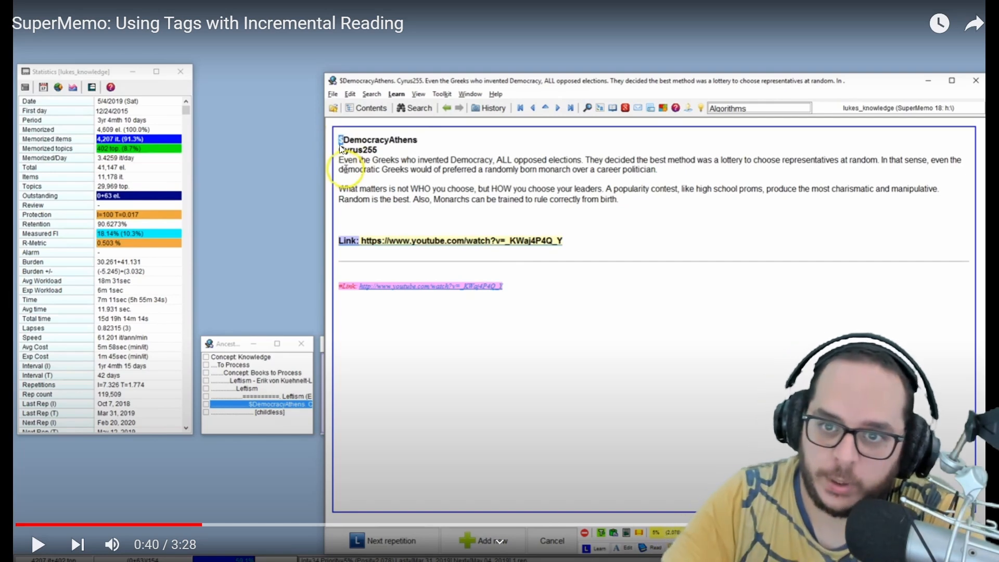
{"action": "mouse_move", "coordinate": [450, 148]}
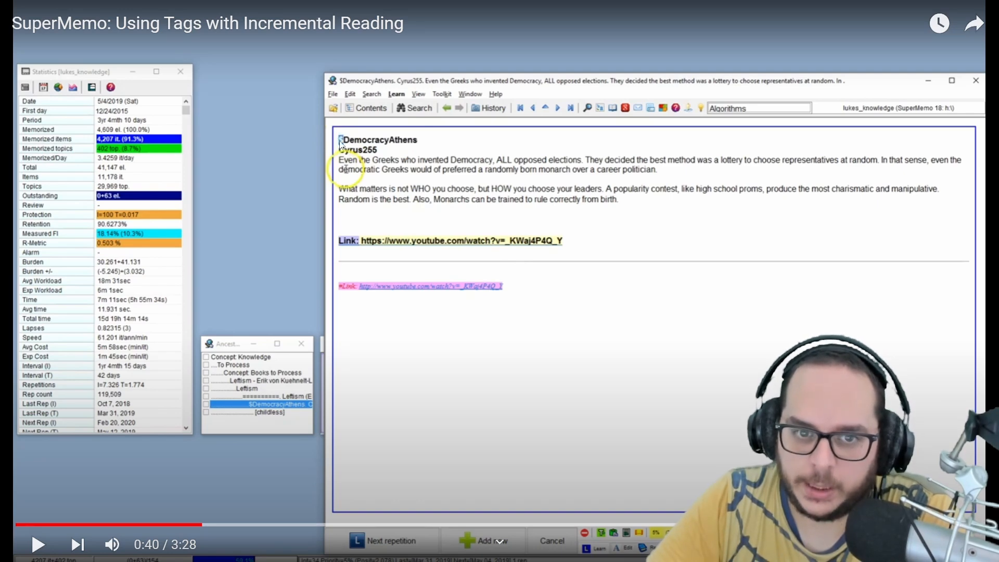
{"action": "mouse_move", "coordinate": [361, 177]}
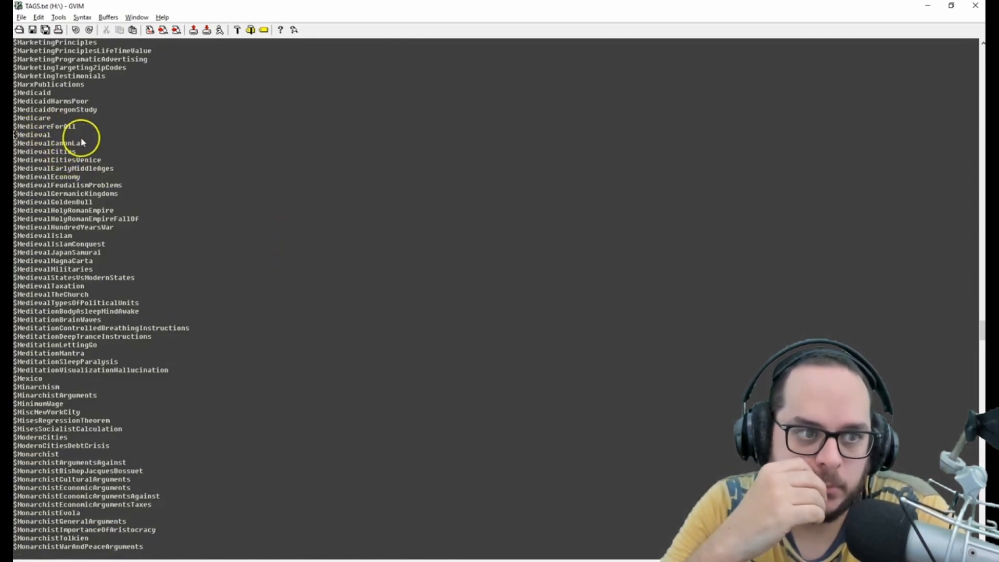
- Play on past the Medieval tags beyond 1:18, back to the DemocracyAthens element
{"action": "scroll", "scroll_direction": "down", "scroll_amount": 3}
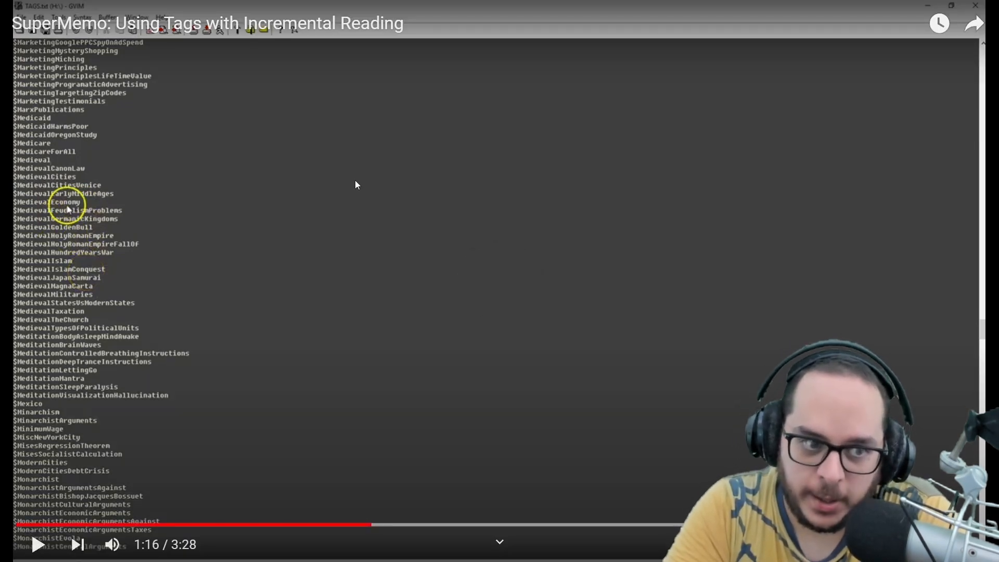
{"action": "mouse_move", "coordinate": [199, 259]}
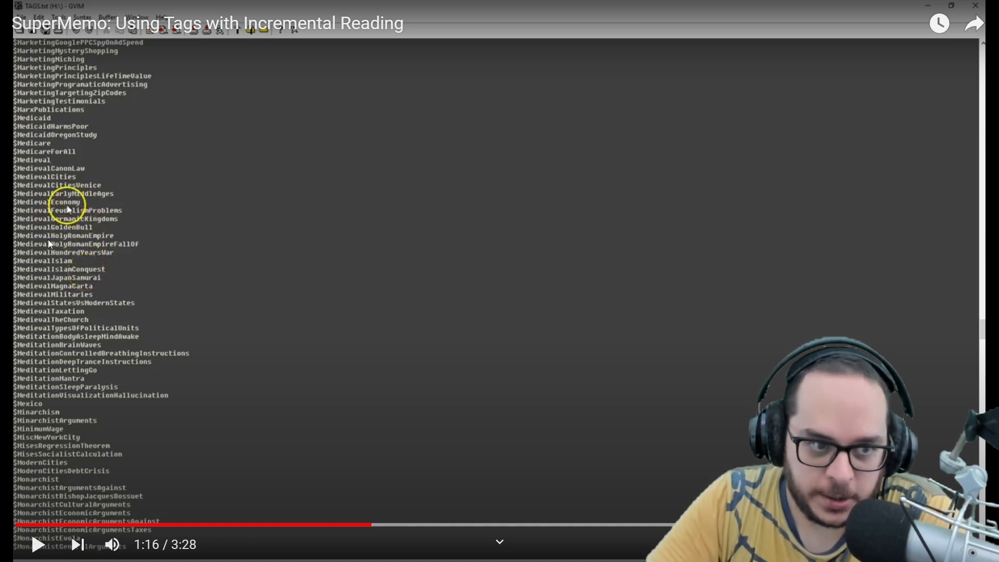
{"action": "mouse_move", "coordinate": [109, 240]}
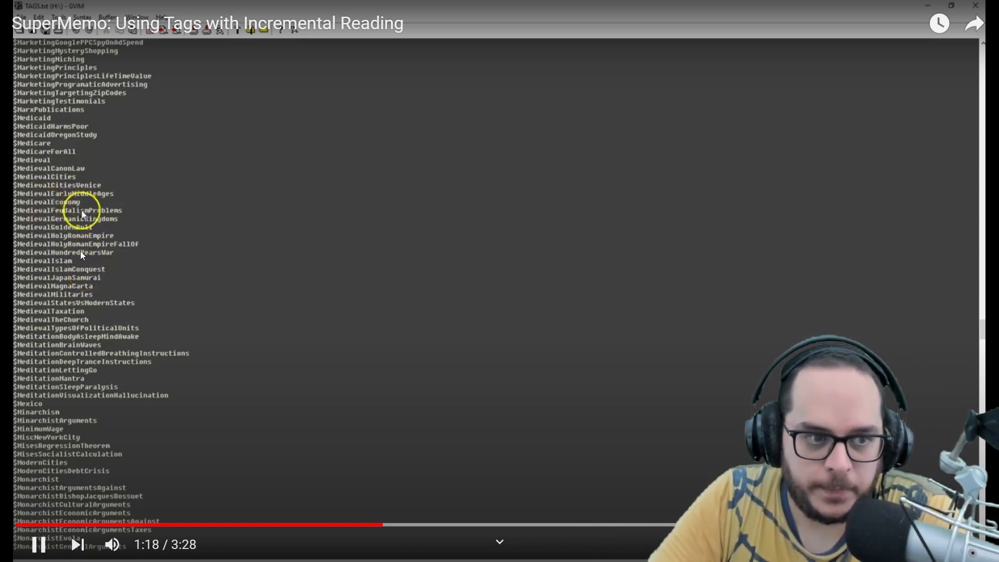
{"action": "key", "text": "alt+tab"}
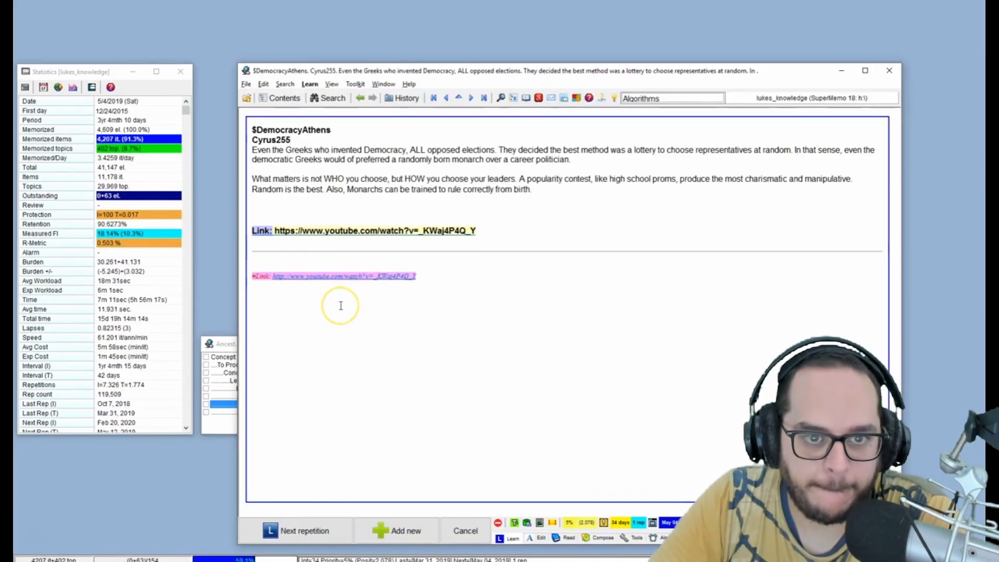
{"action": "mouse_move", "coordinate": [454, 209]}
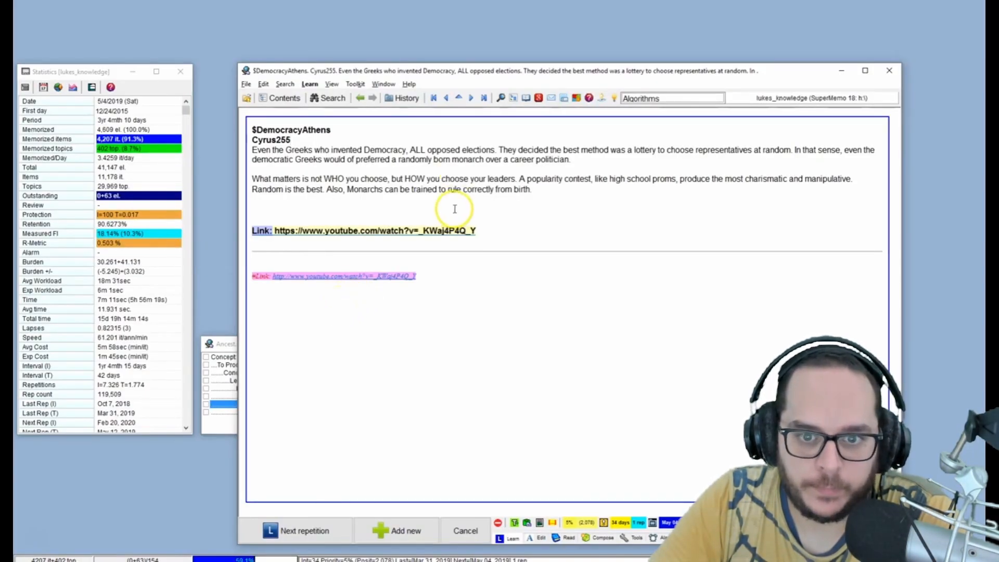
{"action": "mouse_move", "coordinate": [544, 159]}
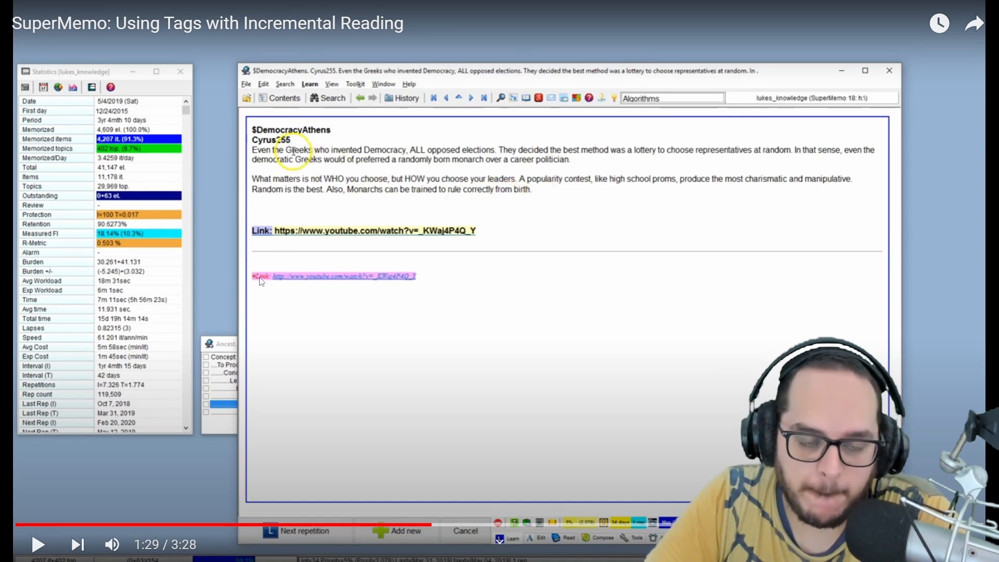
{"action": "mouse_move", "coordinate": [419, 279]}
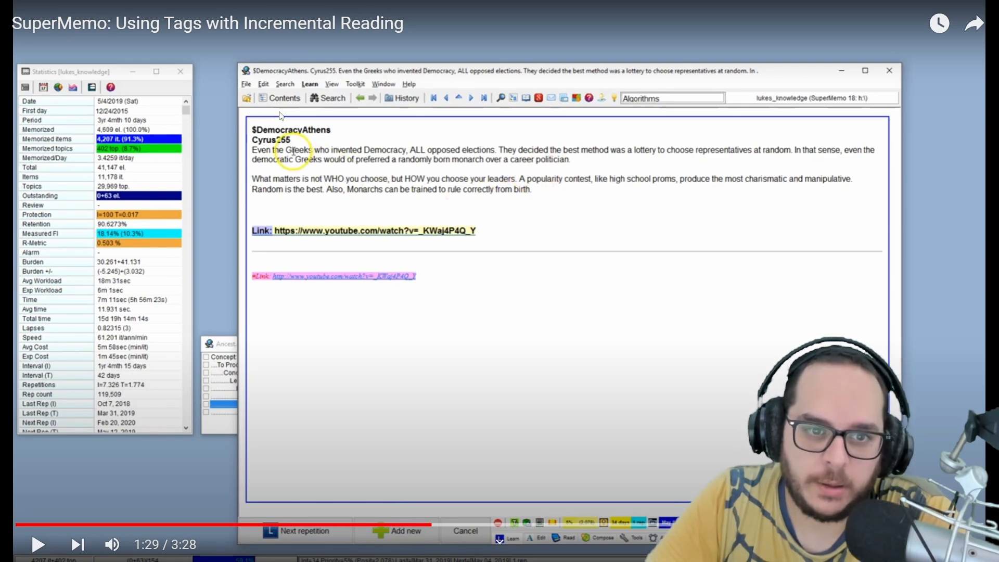
{"action": "mouse_move", "coordinate": [277, 168]}
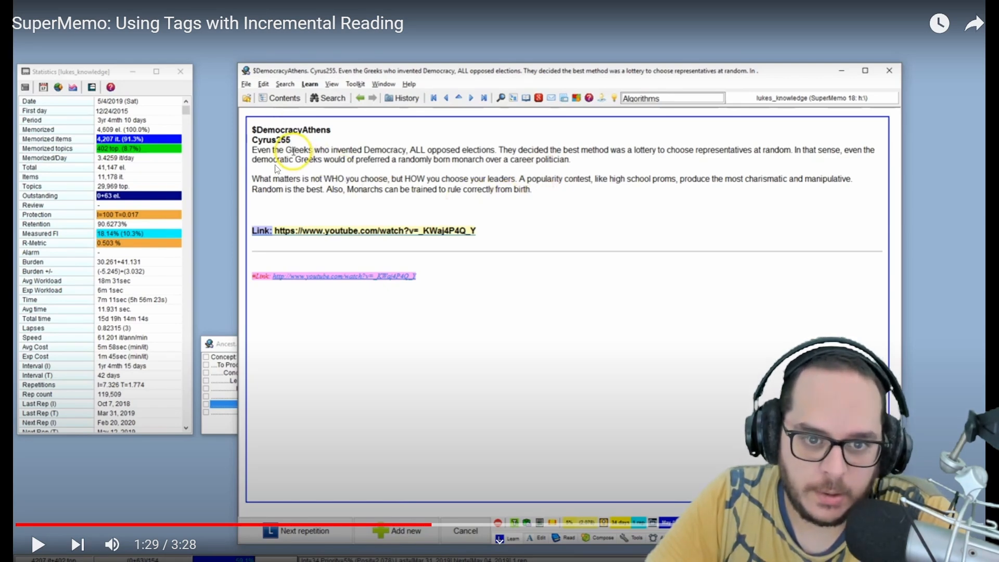
{"action": "mouse_move", "coordinate": [372, 306]}
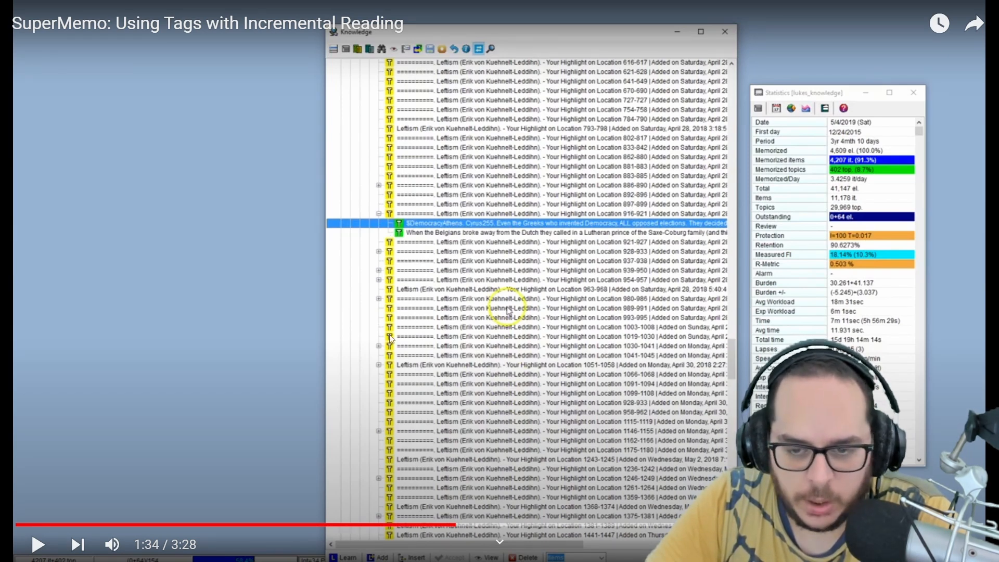
{"action": "mouse_move", "coordinate": [392, 395]}
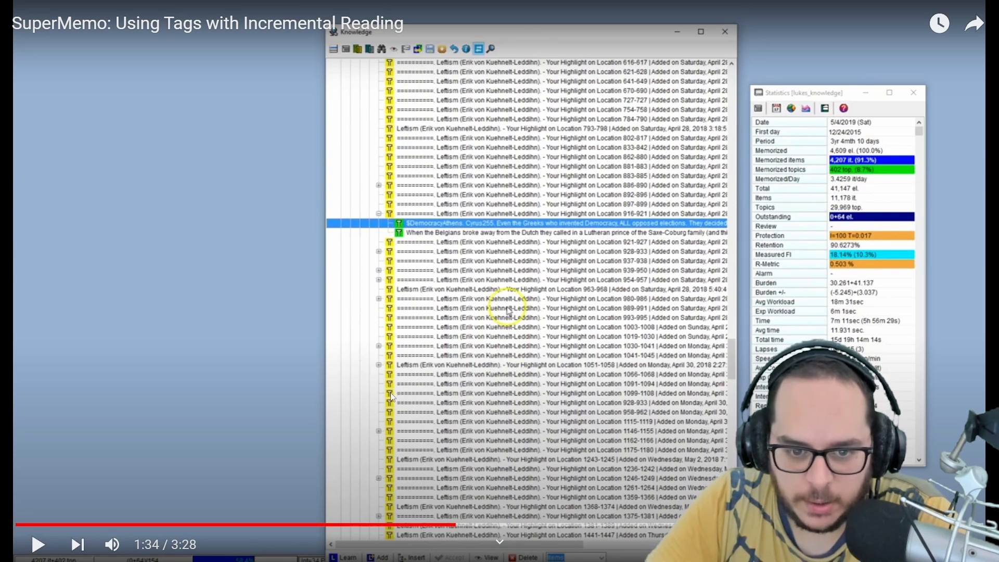
{"action": "mouse_move", "coordinate": [375, 363]}
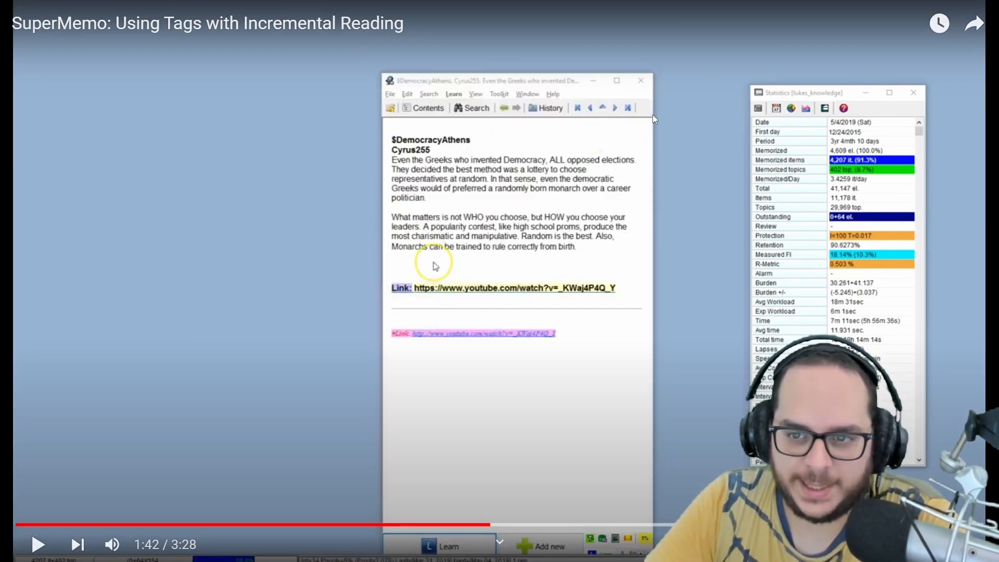
- Resume at 1:42 and again at 1:49 to play through the Monarchs tag list to the $Monarch search
{"action": "left_click", "coordinate": [38, 544]}
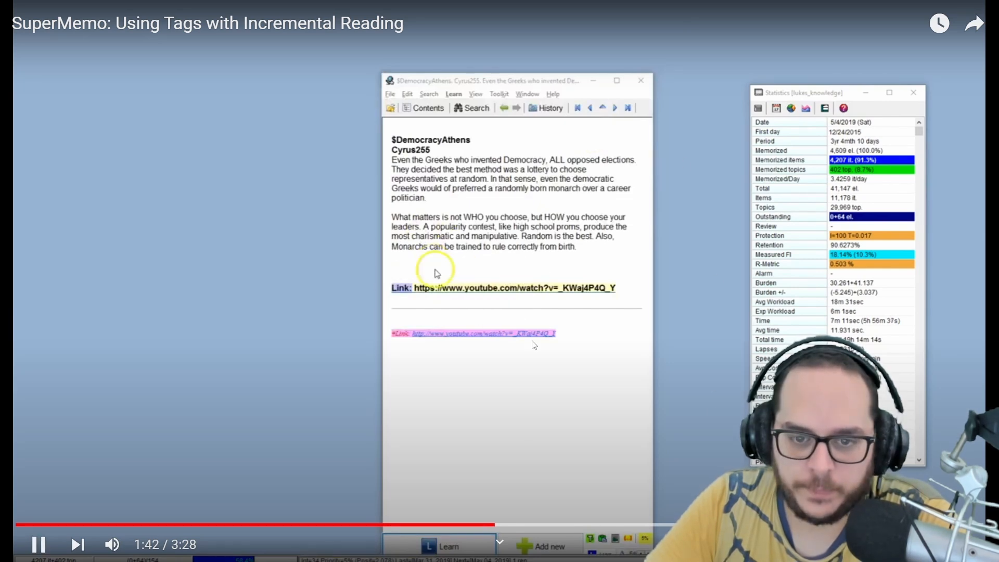
{"action": "key", "text": "alt+tab"}
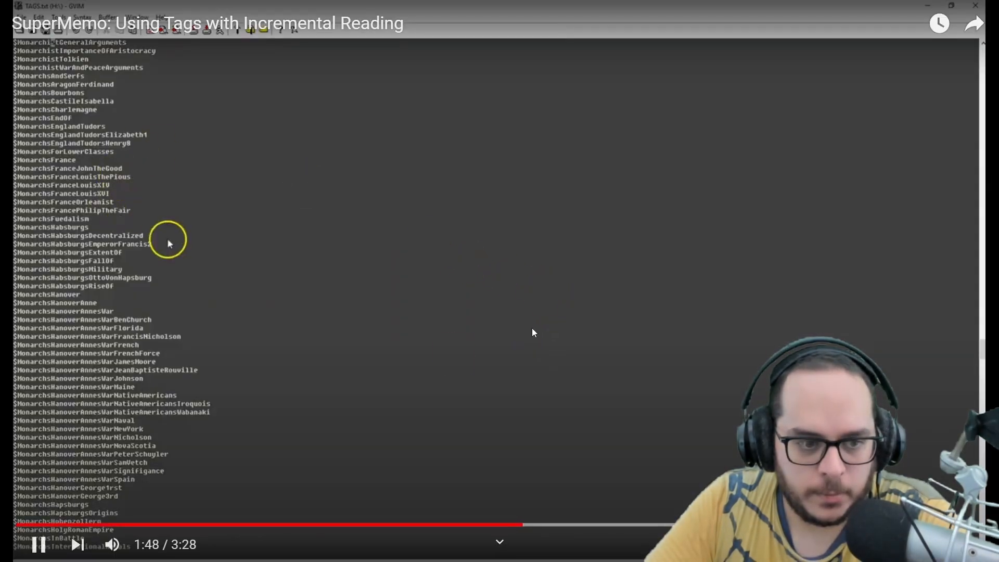
{"action": "mouse_move", "coordinate": [633, 341]}
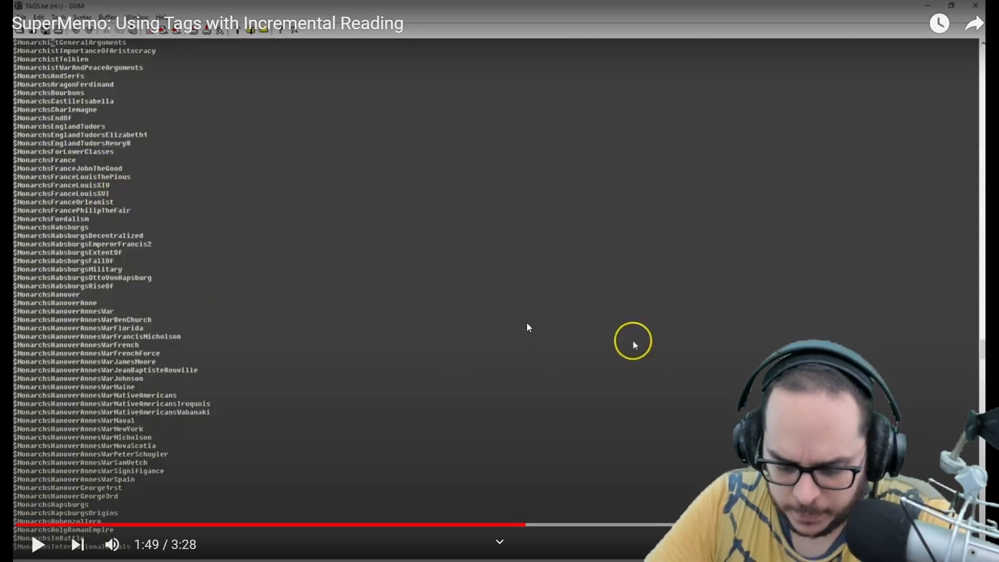
{"action": "key", "text": "alt+tab"}
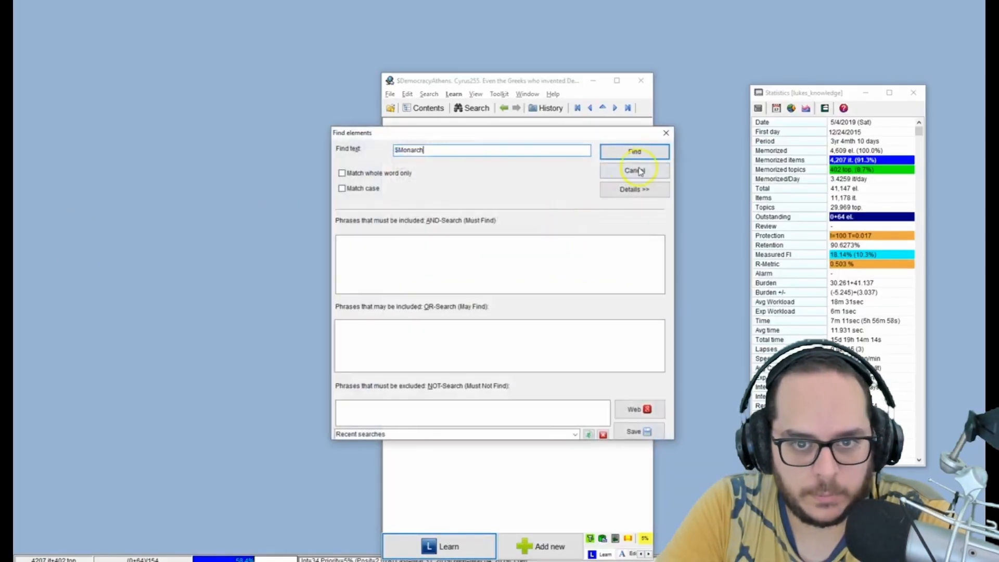
- Pause the video on the Find elements dialog searching for $Monarch
{"action": "left_click", "coordinate": [633, 152]}
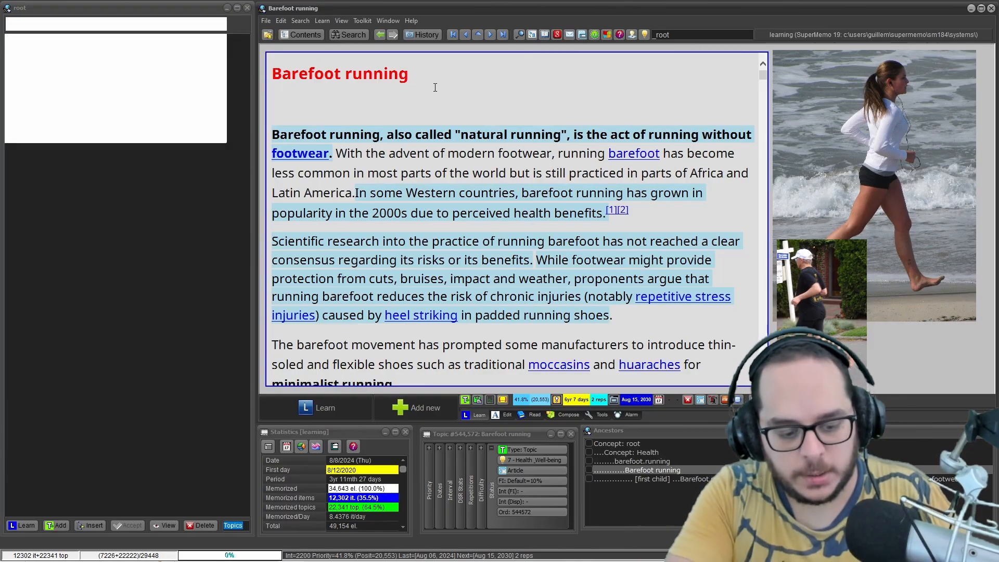
{"action": "type", "text": "$MOnarch"}
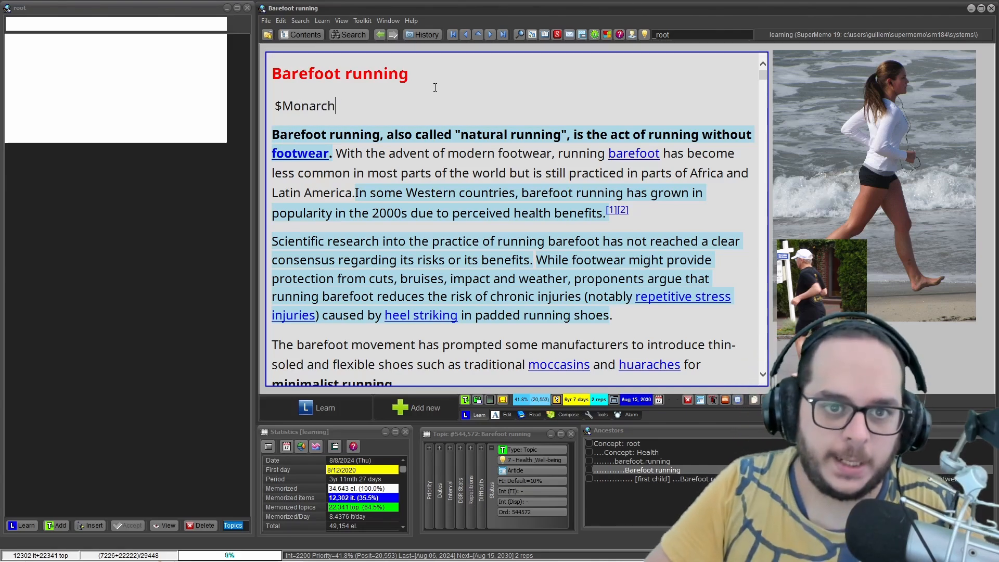
{"action": "key", "text": "Enter"}
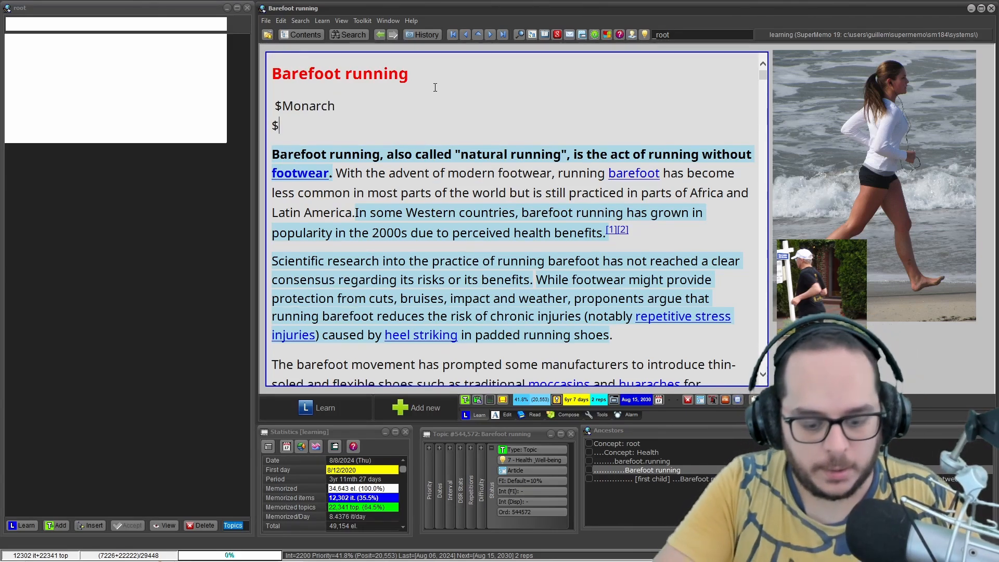
{"action": "type", "text": "Monards"}
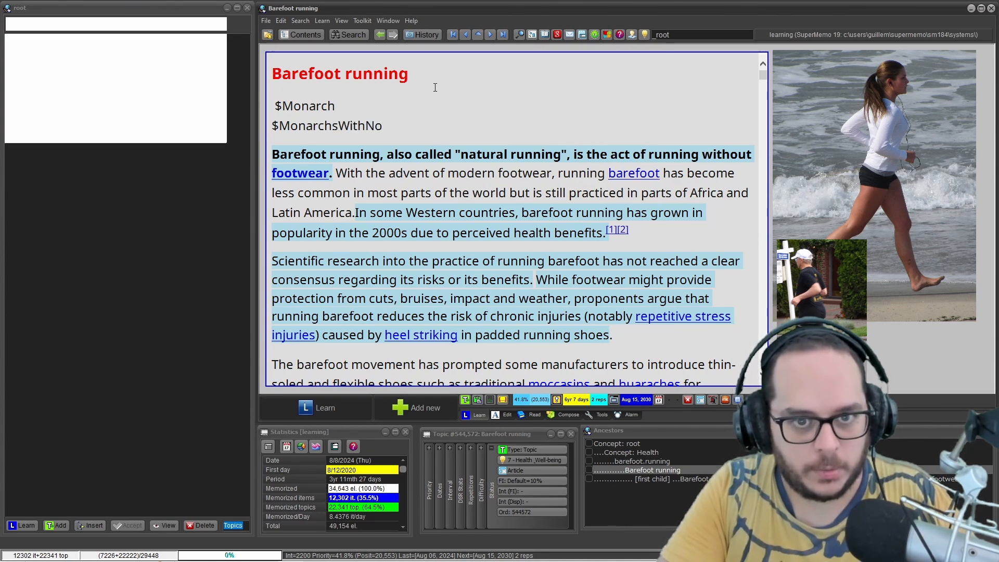
{"action": "left_click", "coordinate": [382, 125]}
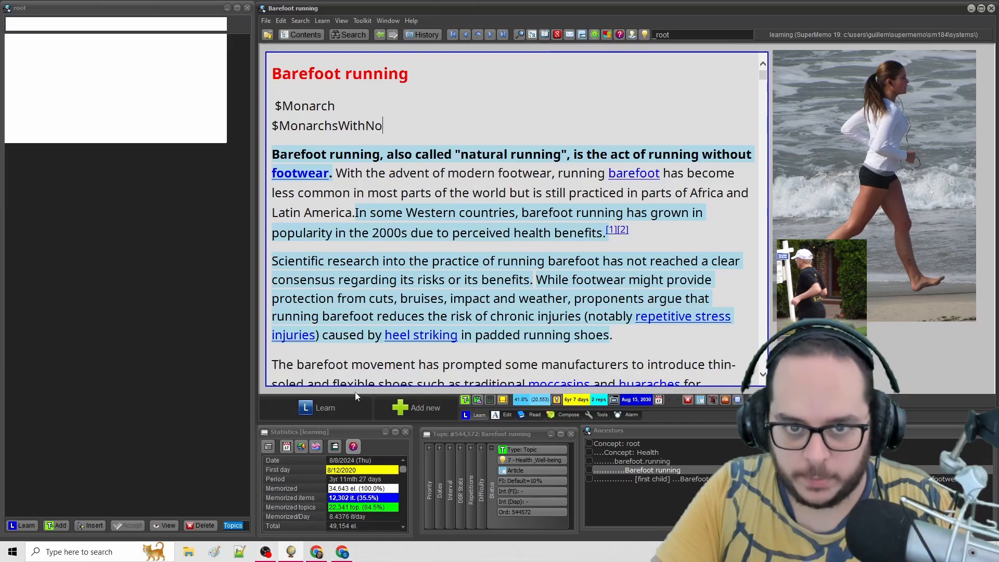
{"action": "type", "text": "Power"}
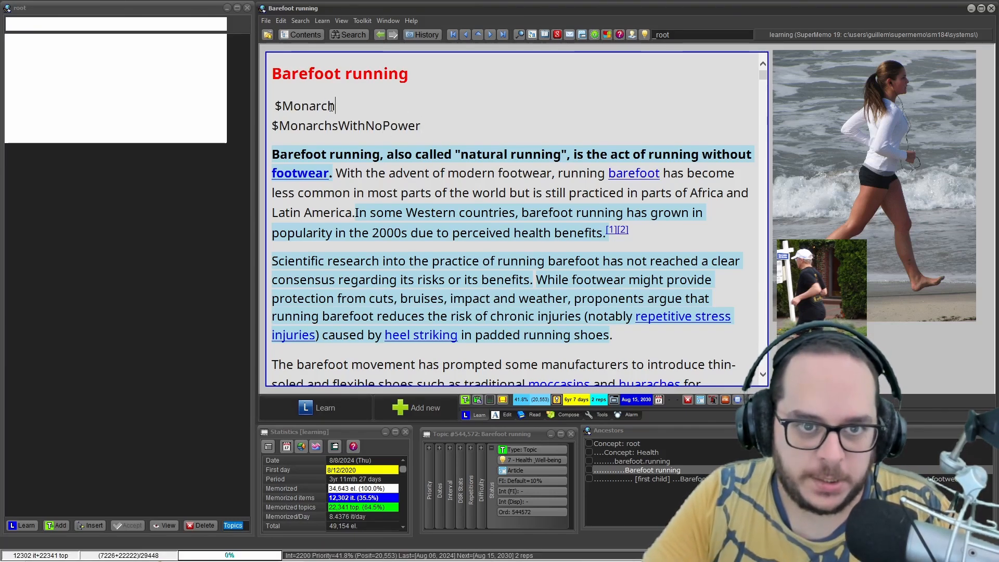
{"action": "double_click", "coordinate": [304, 105]}
{"action": "type", "text": "¡¿"}
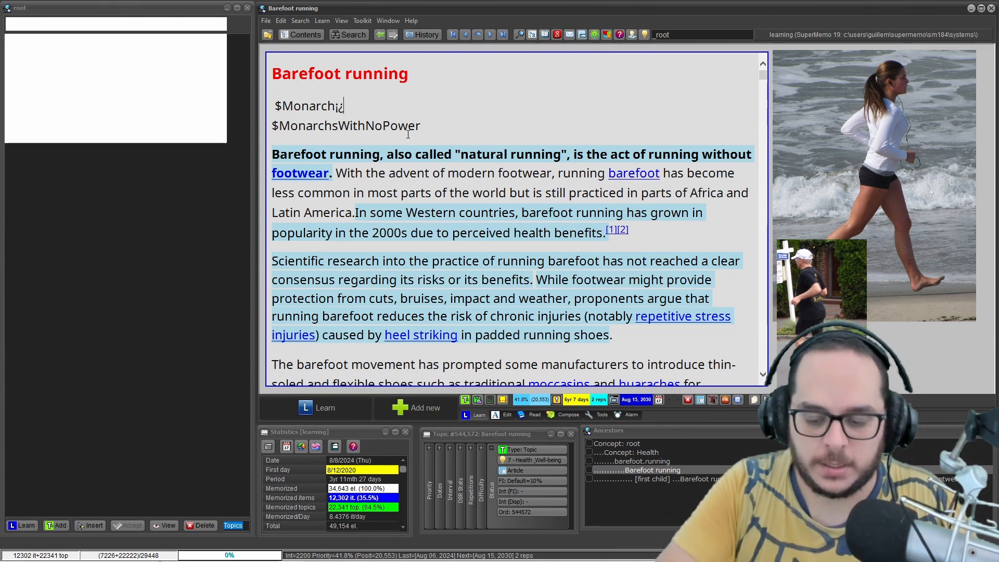
{"action": "key", "text": "Backspace"}
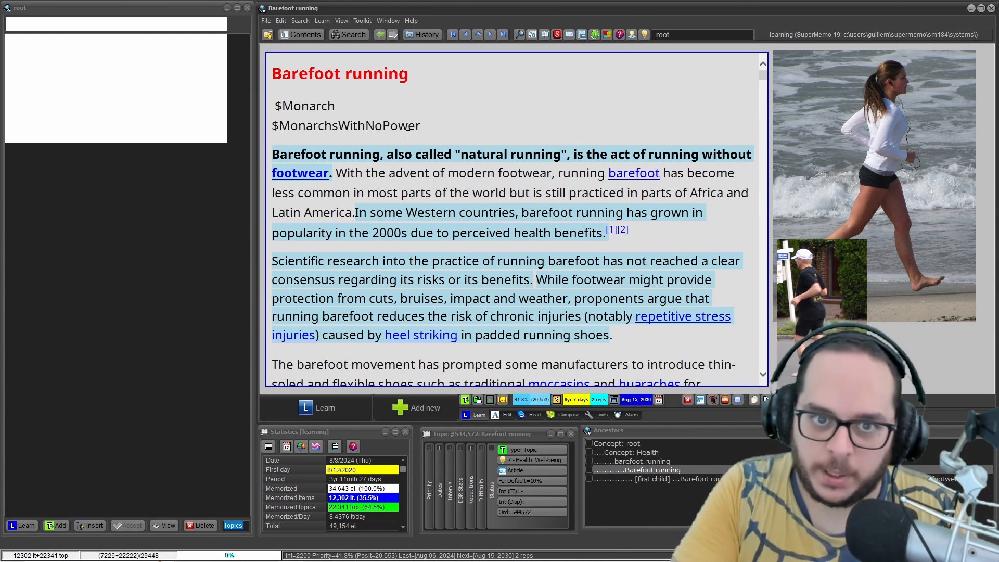
{"action": "type", "text": "/"}
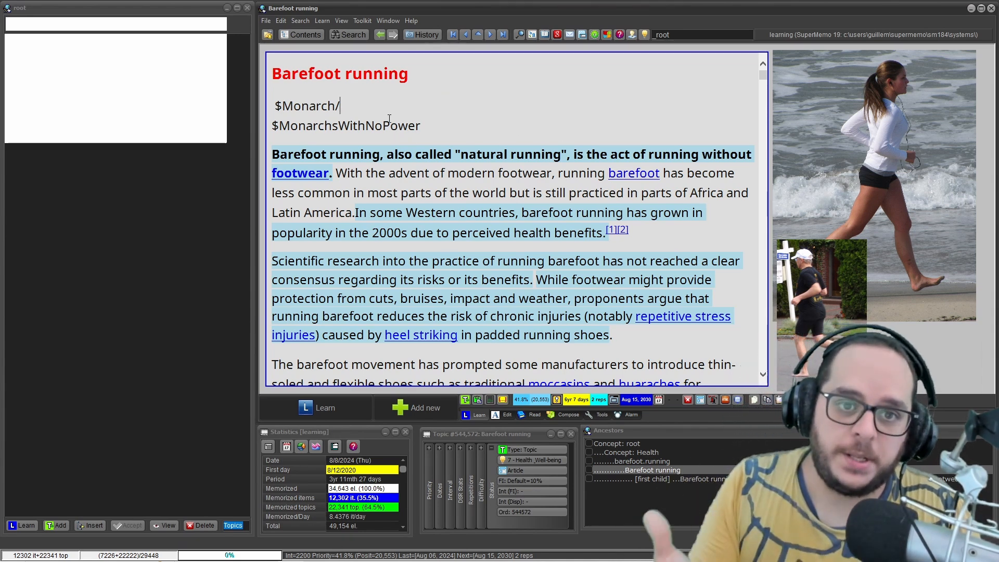
{"action": "key", "text": "Backspace"}
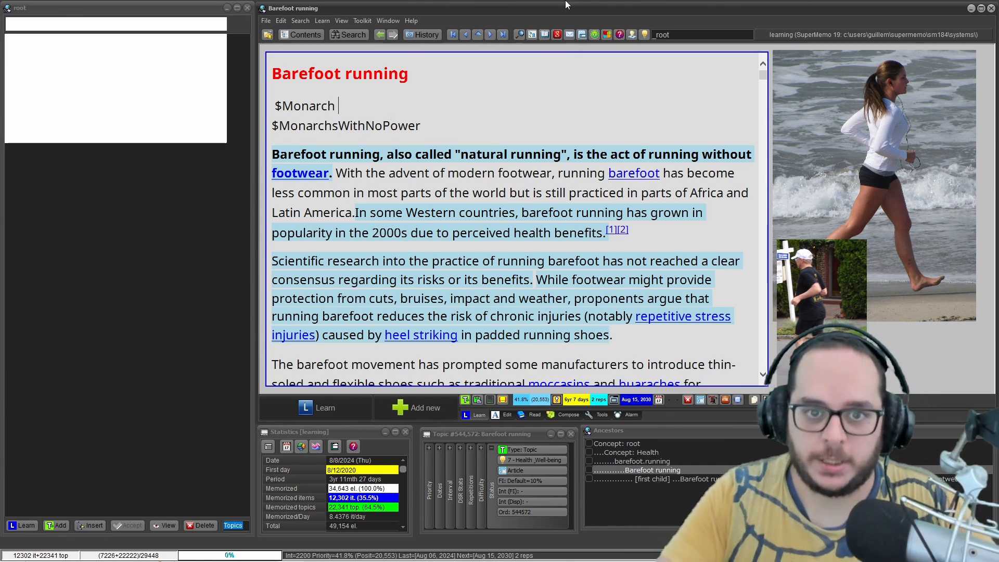
{"action": "scroll", "scroll_direction": "down", "scroll_amount": 3}
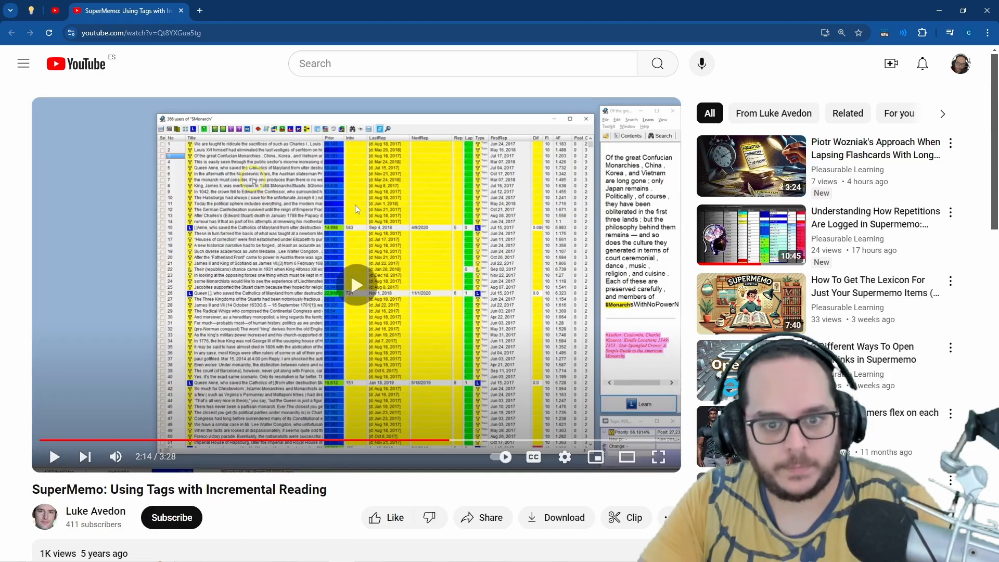
- Play on, pausing at the tagged article example, then continue to the Monarch tag list in the editor at 2:50
{"action": "left_click", "coordinate": [658, 456]}
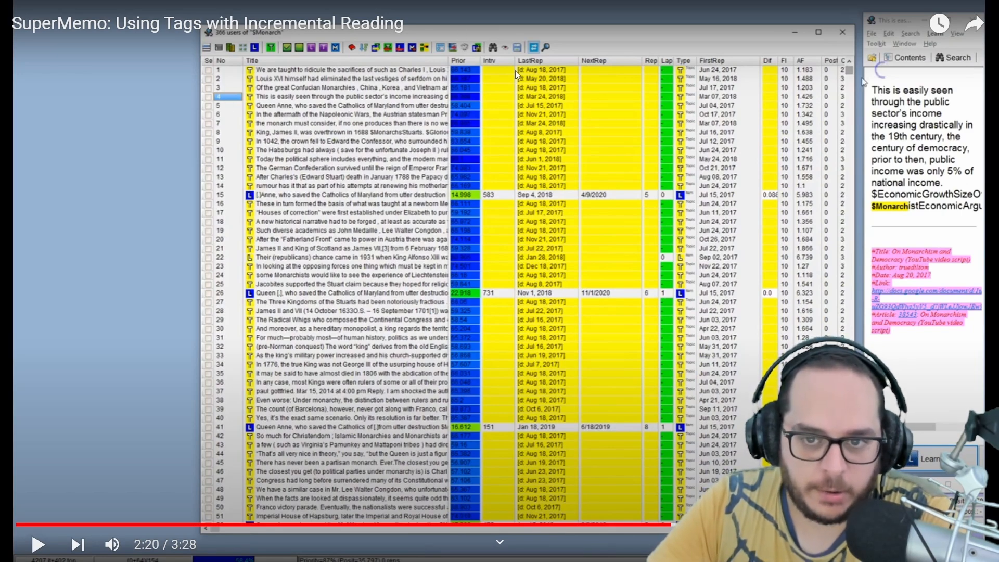
{"action": "mouse_move", "coordinate": [306, 169]}
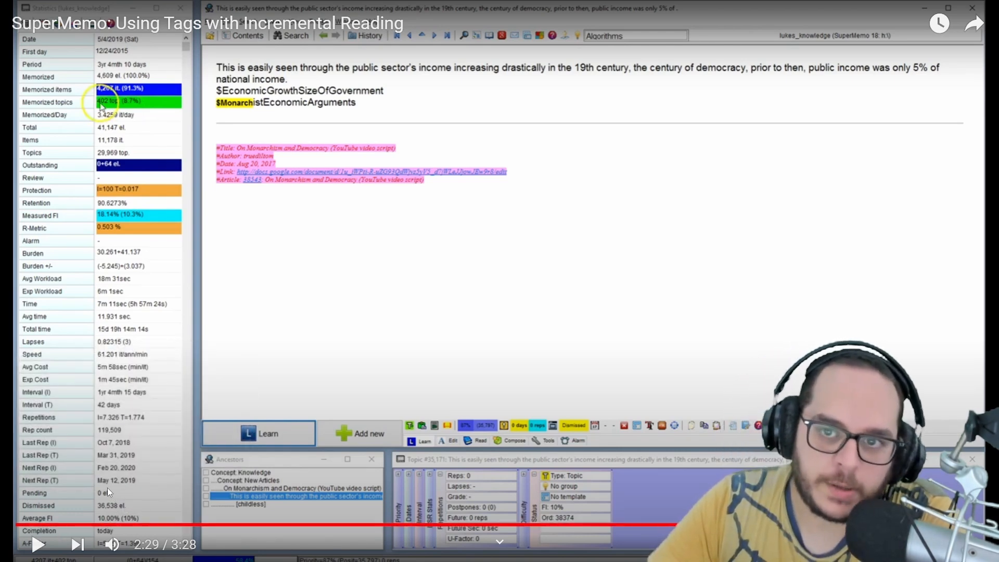
{"action": "mouse_move", "coordinate": [196, 205]}
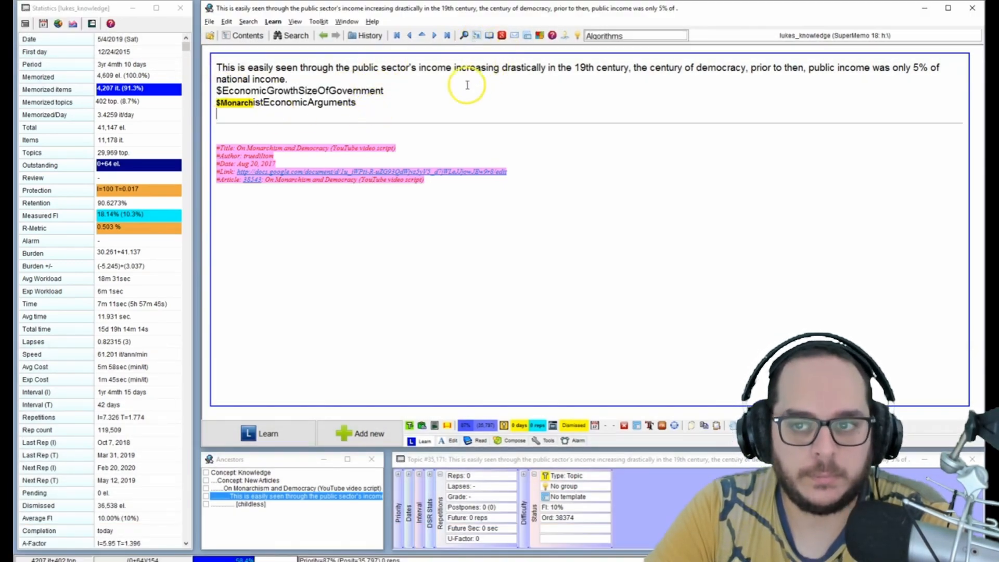
{"action": "key", "text": "alt+tab"}
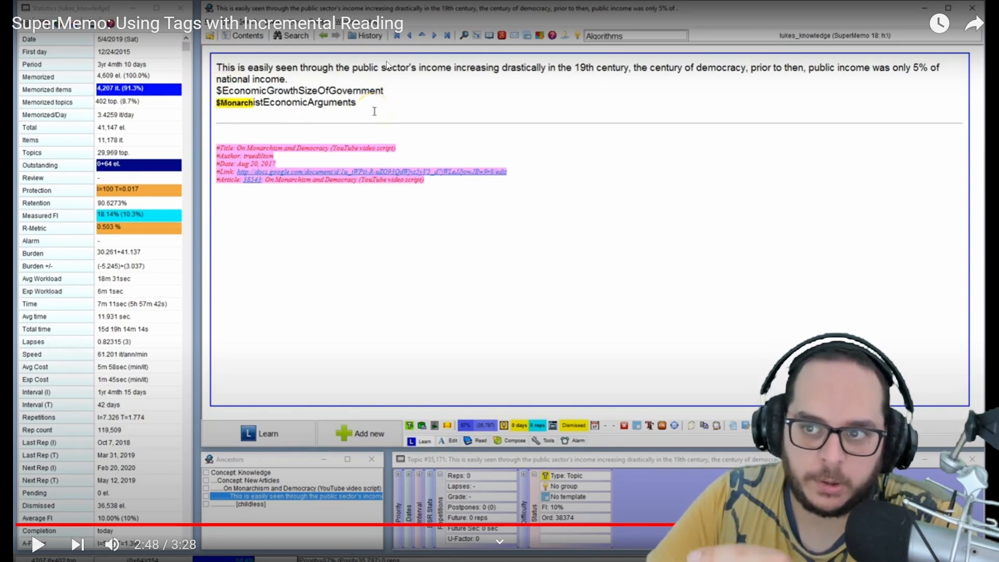
{"action": "mouse_move", "coordinate": [376, 83]}
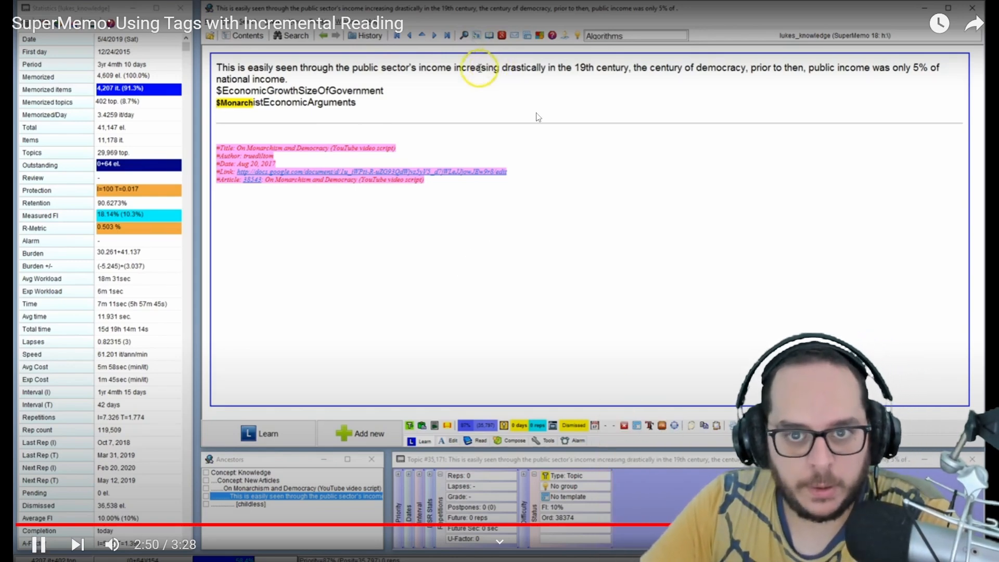
{"action": "key", "text": "alt+tab"}
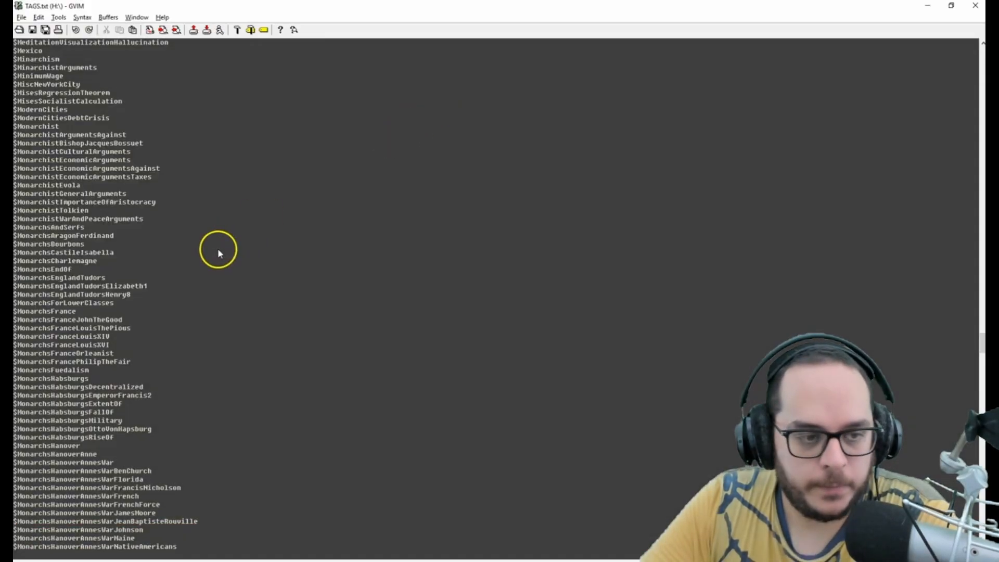
- Let the GVIM tag list, sorted with ':sort u', play to its end at 3:00 showing WarWW2, WelfareState and Writing
{"action": "type", "text": ":sort u"}
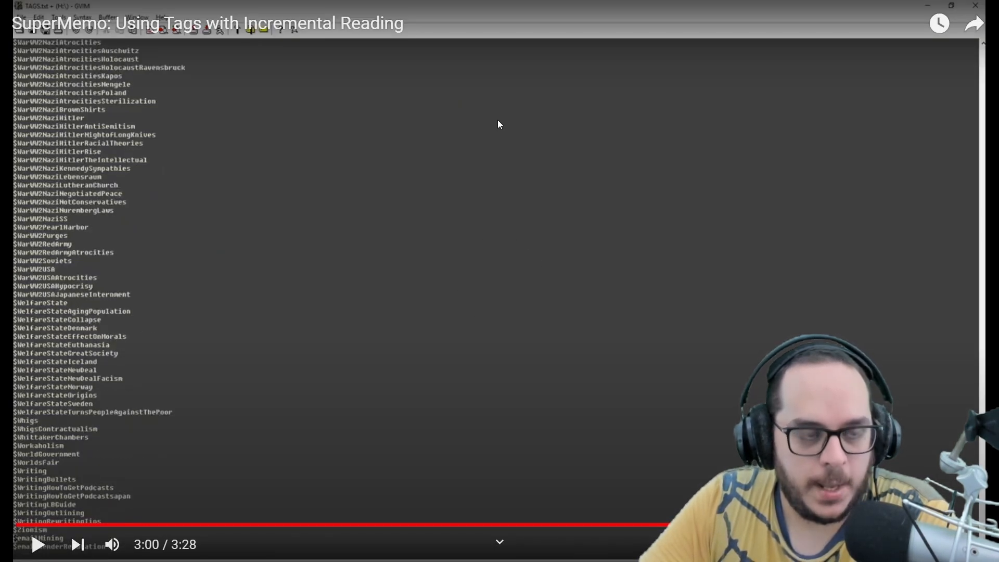
{"action": "mouse_move", "coordinate": [420, 124]}
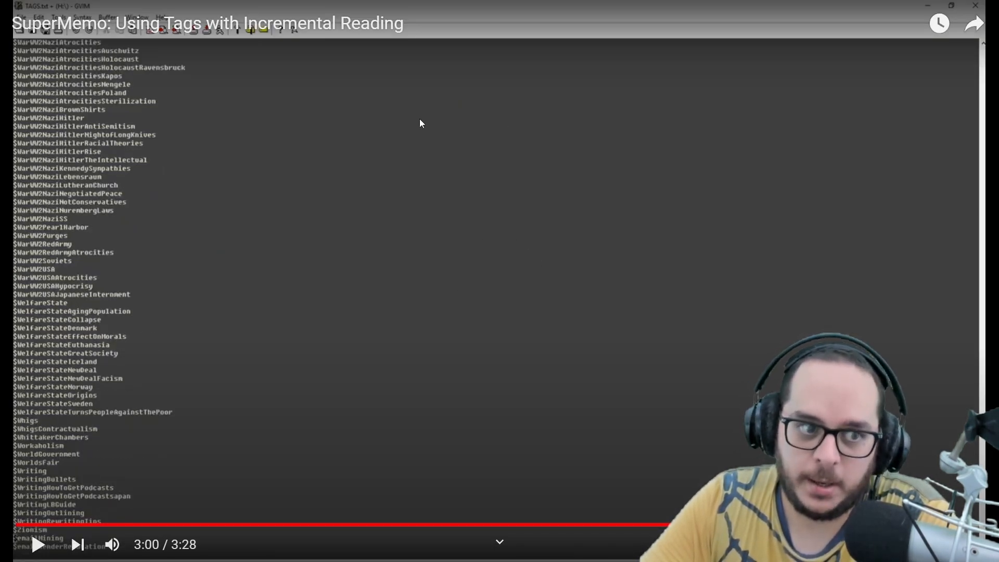
{"action": "mouse_move", "coordinate": [25, 263]}
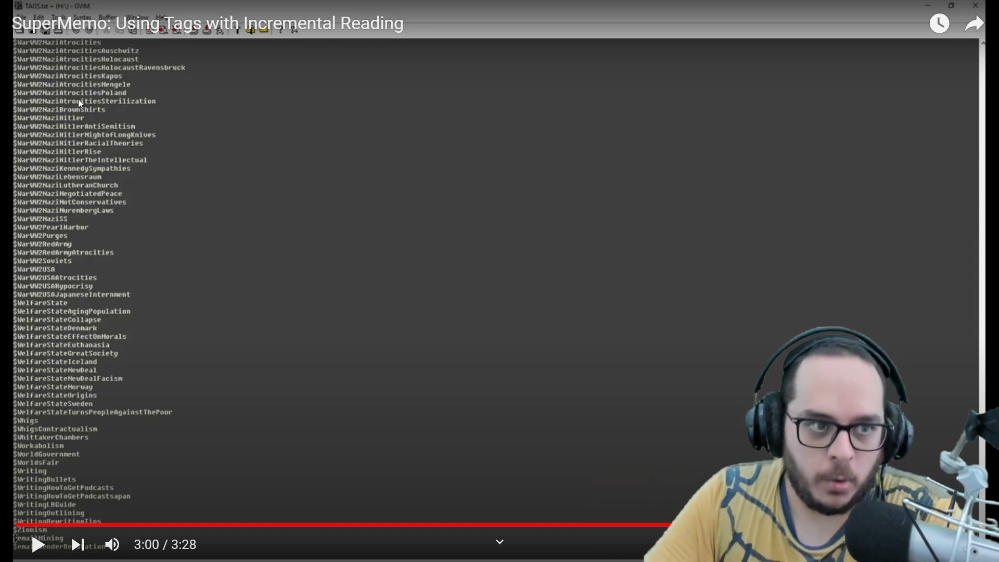
{"action": "mouse_move", "coordinate": [32, 104]}
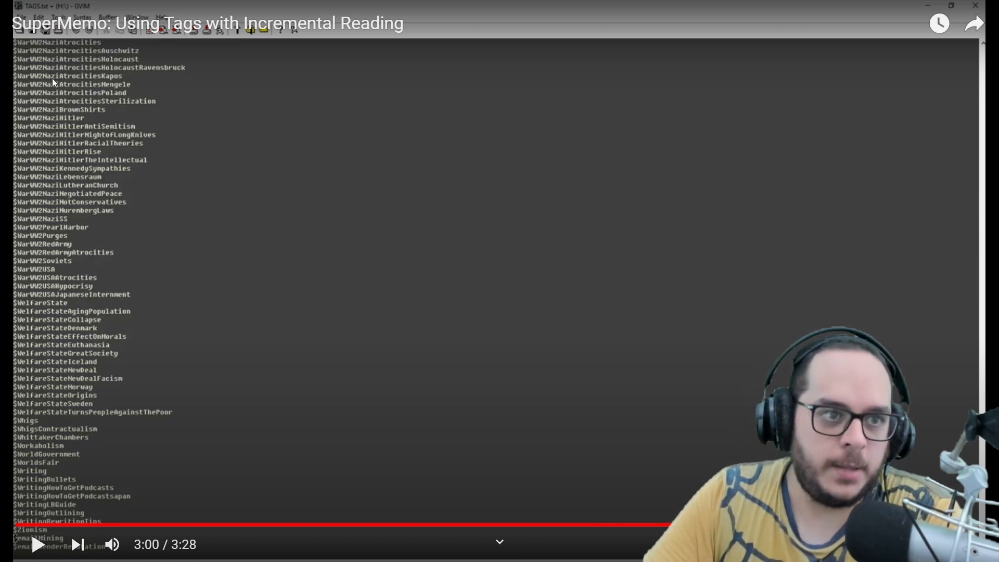
{"action": "mouse_move", "coordinate": [105, 96]}
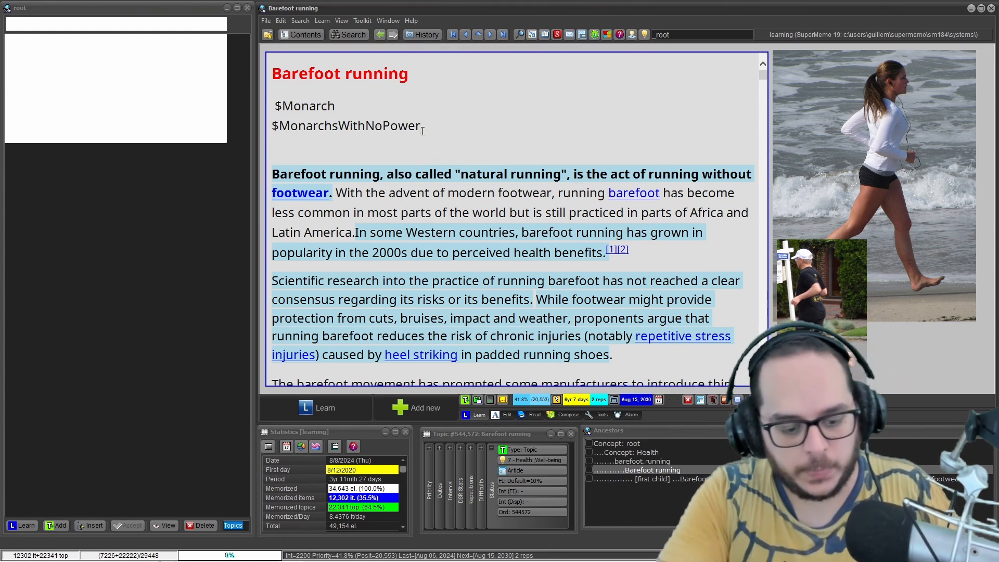
- Add the tag $PowerlessMonarchs under the article's tags and select Monarchs in $MonarchsWithNoPower for a search
{"action": "type", "text": "PowerlessMOnarchs"}
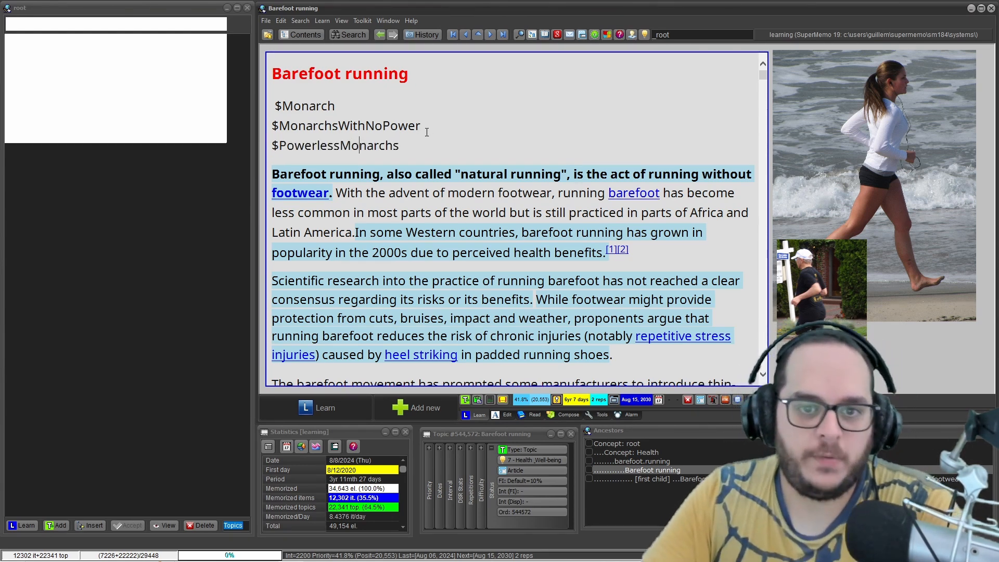
{"action": "double_click", "coordinate": [334, 145]}
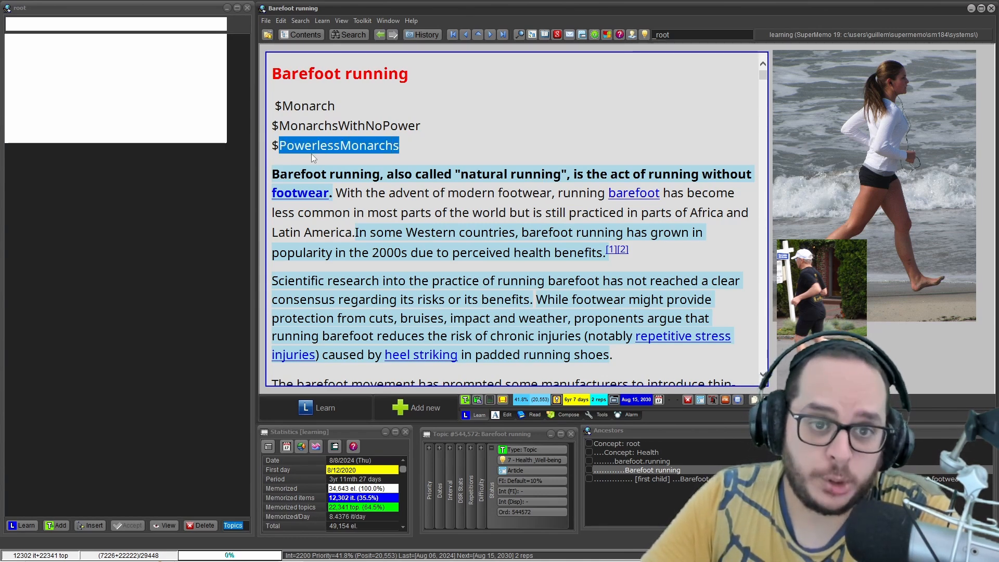
{"action": "left_click", "coordinate": [293, 146]}
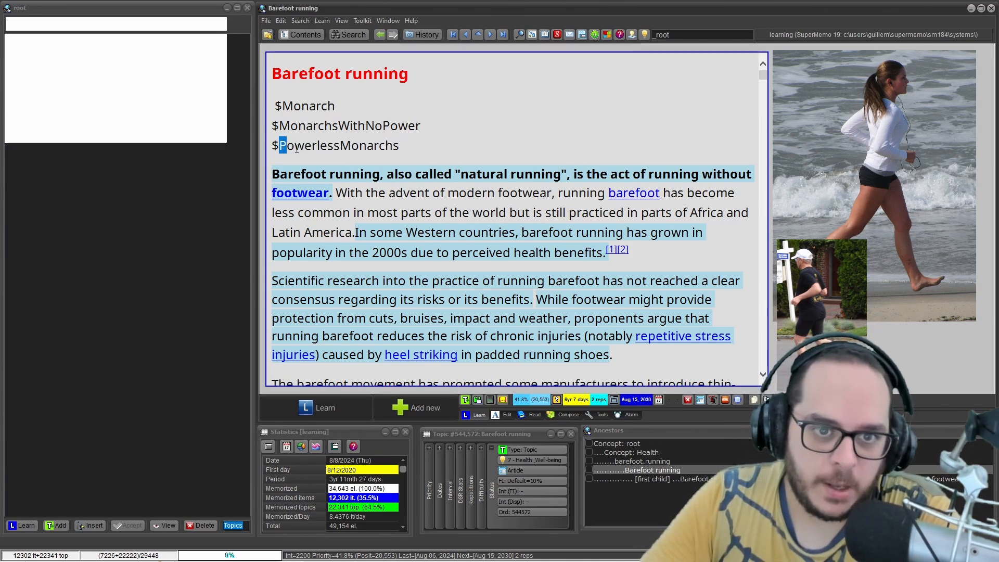
{"action": "double_click", "coordinate": [307, 126]}
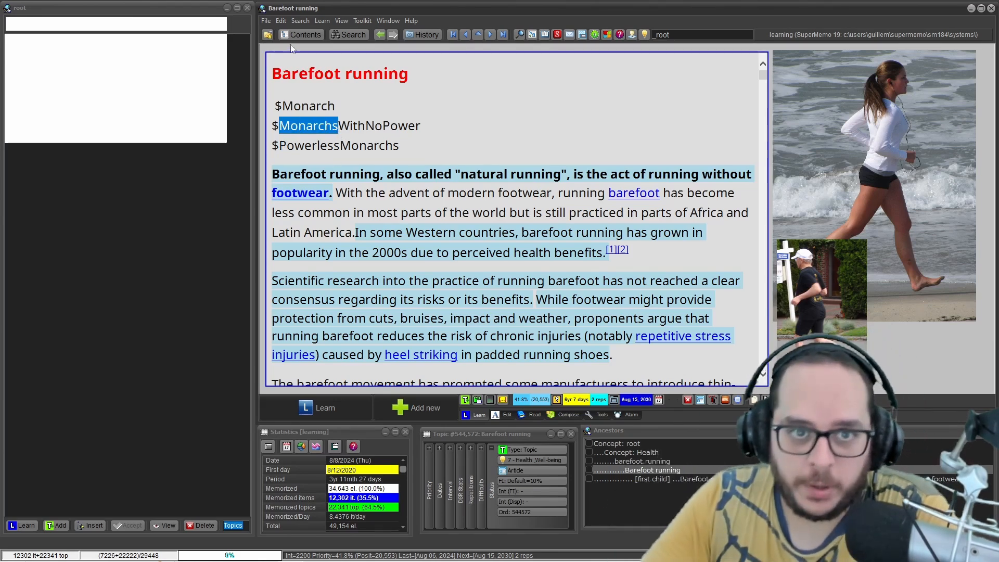
{"action": "left_click", "coordinate": [299, 21]}
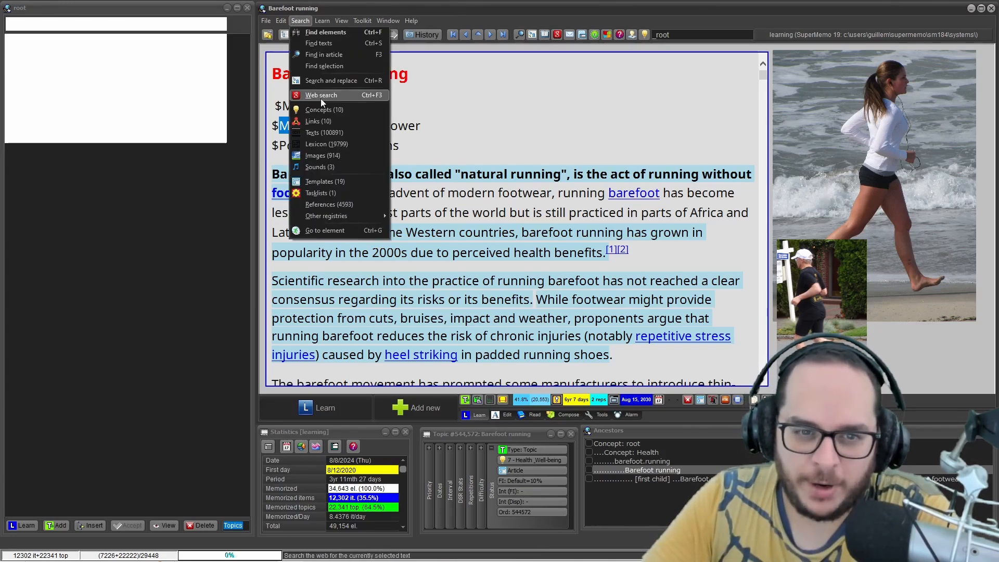
{"action": "mouse_move", "coordinate": [350, 104]}
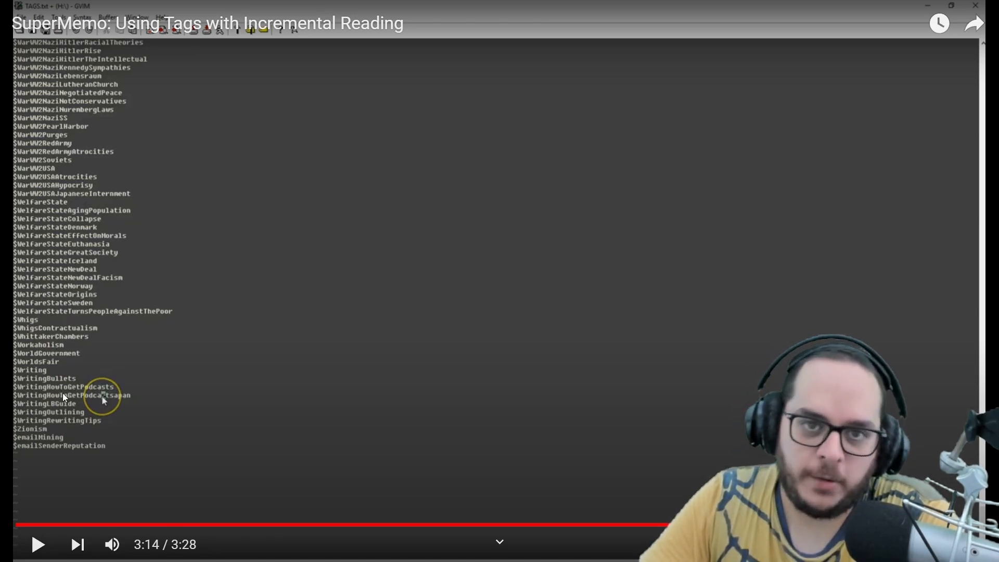
{"action": "mouse_move", "coordinate": [131, 252]}
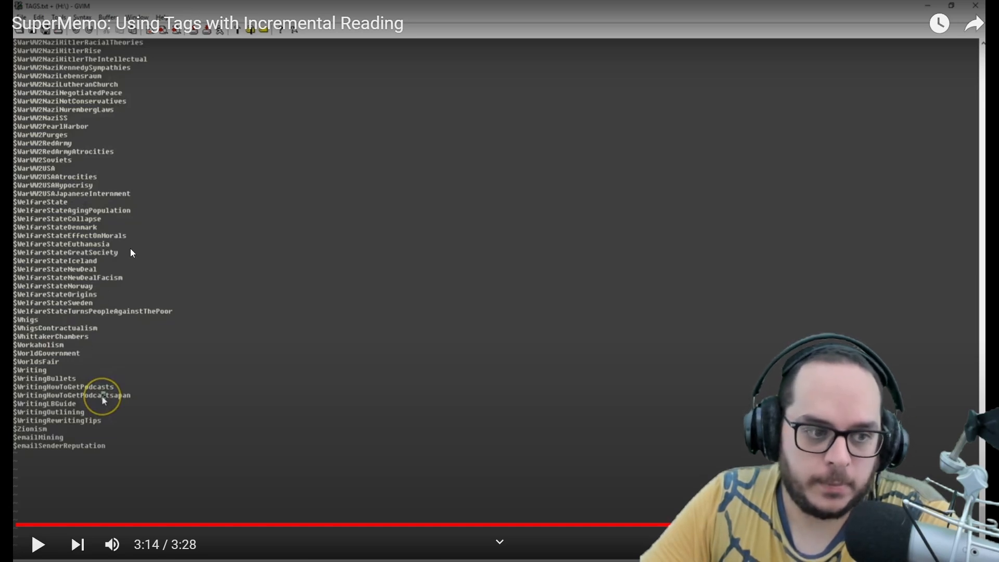
- Resume playback past the numbered tag list to the element tagged $MonarchistEconomicArguments at 3:26
{"action": "left_click", "coordinate": [37, 544]}
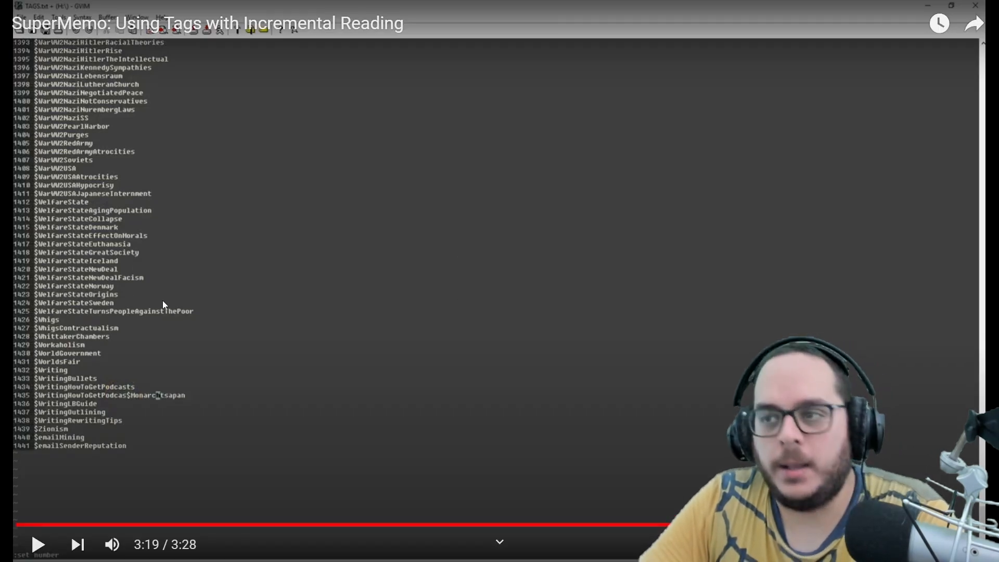
{"action": "mouse_move", "coordinate": [44, 449]}
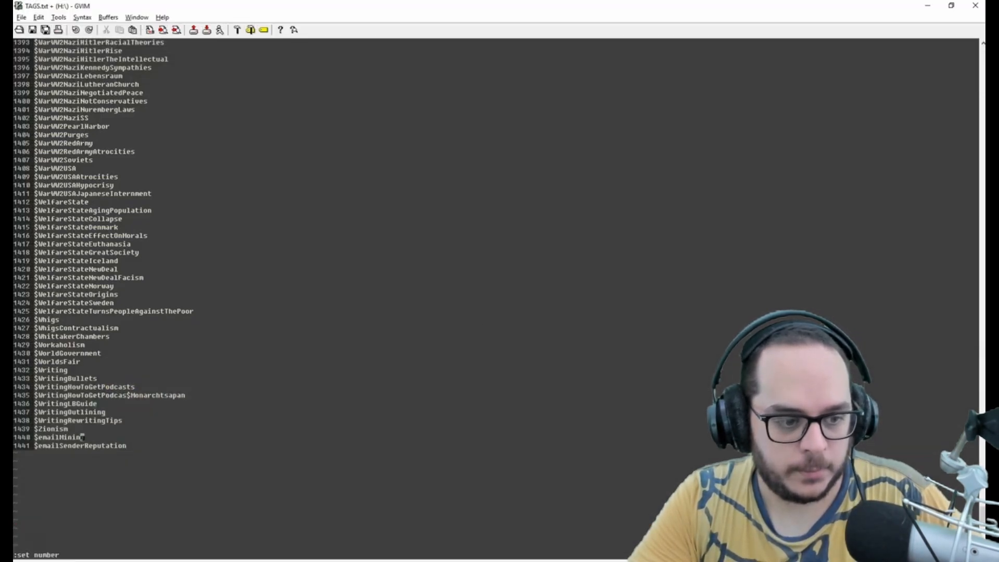
{"action": "key", "text": "alt+tab"}
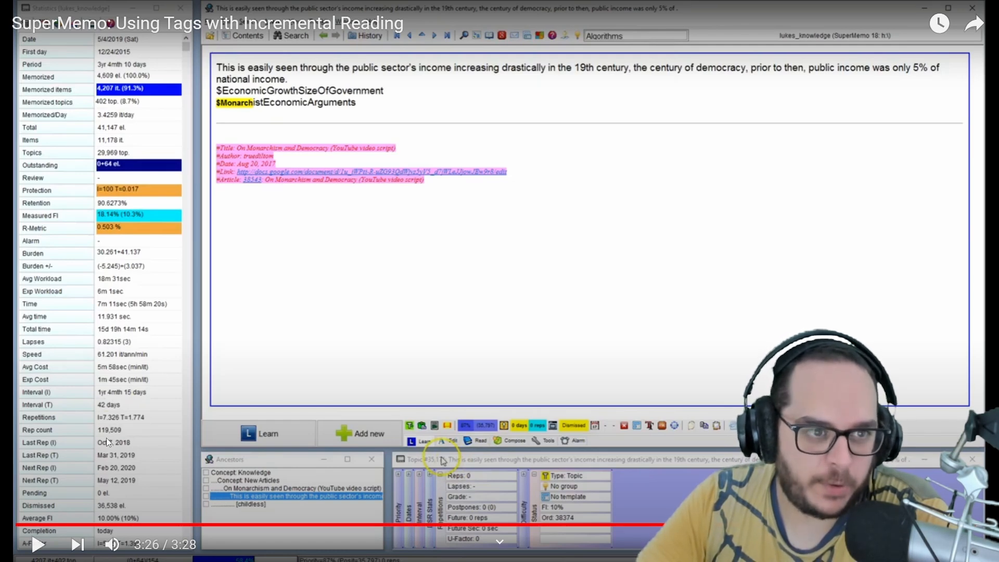
{"action": "mouse_move", "coordinate": [104, 95]}
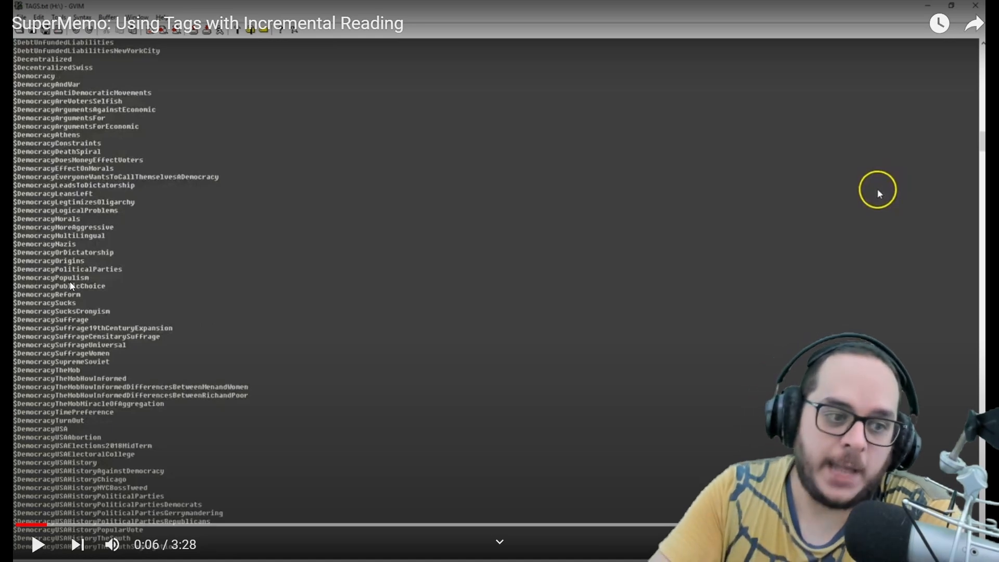
{"action": "mouse_move", "coordinate": [264, 179]}
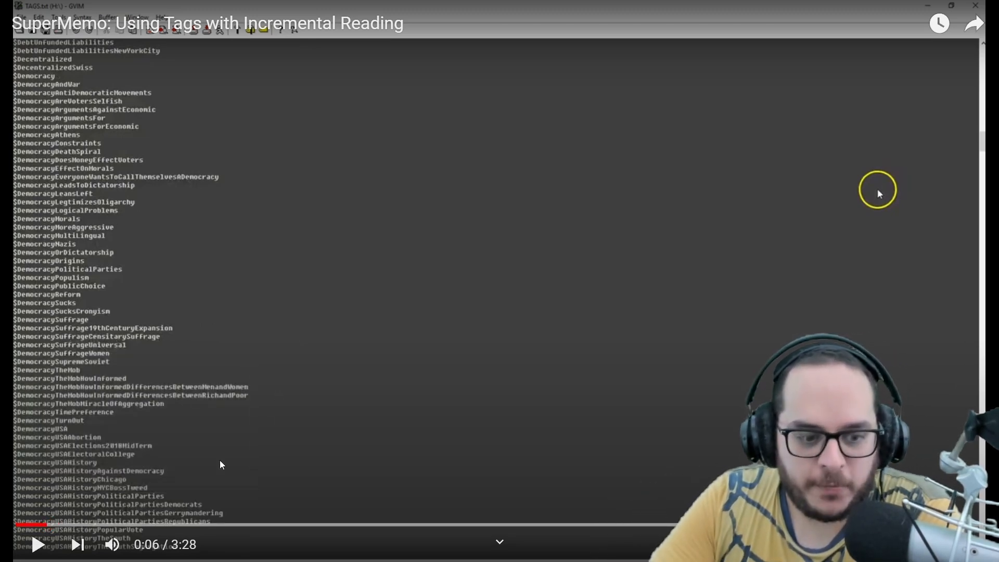
{"action": "mouse_move", "coordinate": [204, 527]}
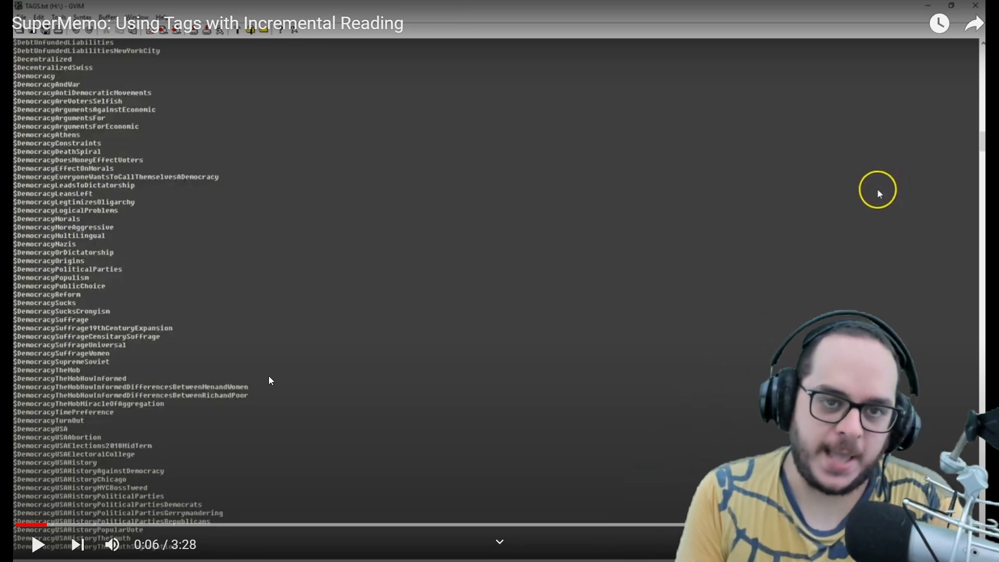
{"action": "mouse_move", "coordinate": [251, 354]}
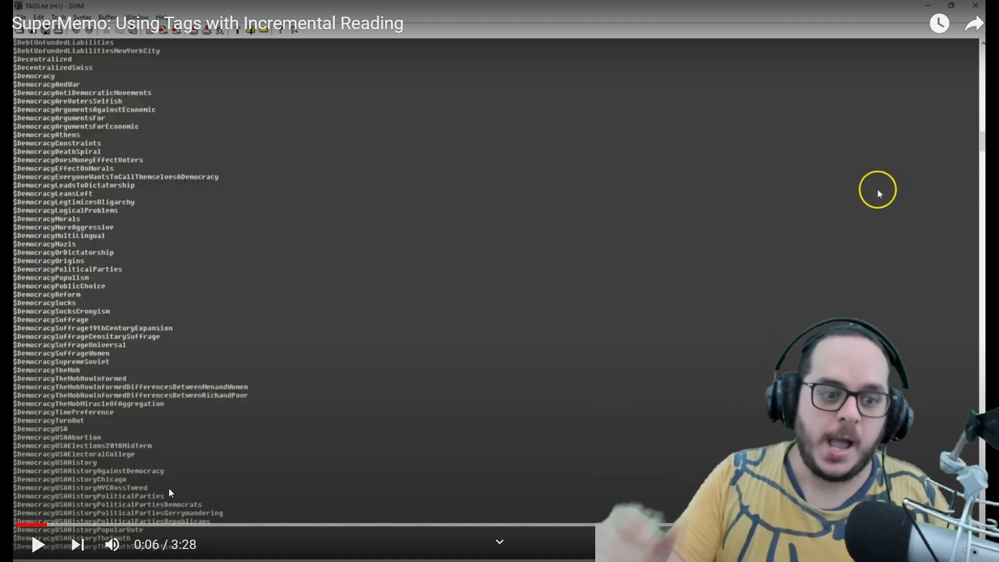
{"action": "mouse_move", "coordinate": [216, 501]}
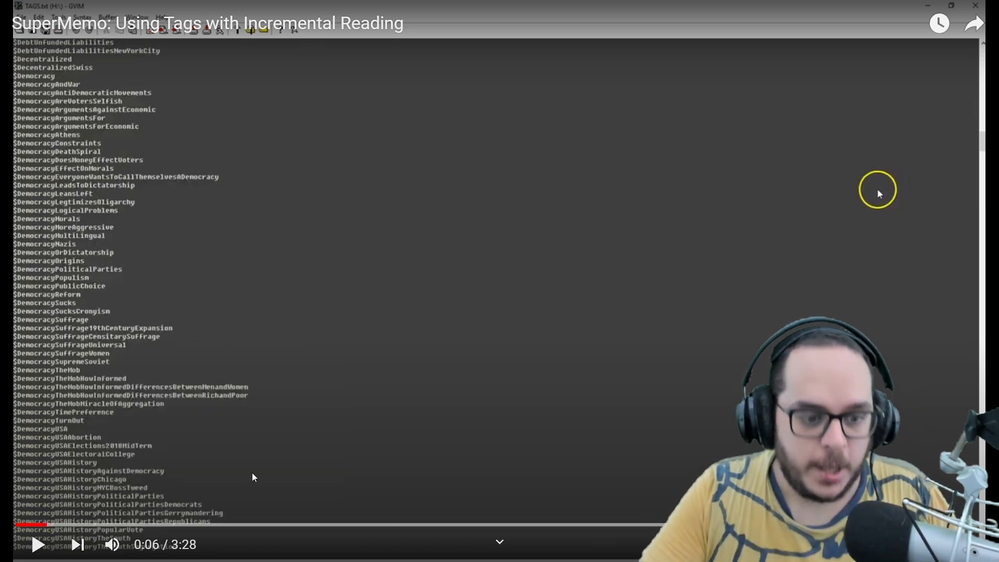
{"action": "mouse_move", "coordinate": [215, 525]}
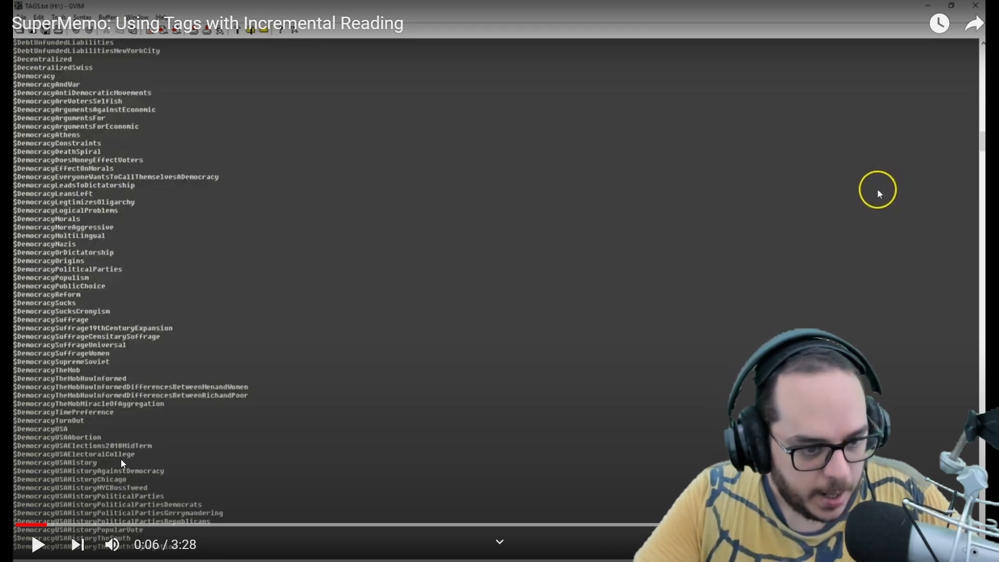
{"action": "mouse_move", "coordinate": [101, 489]}
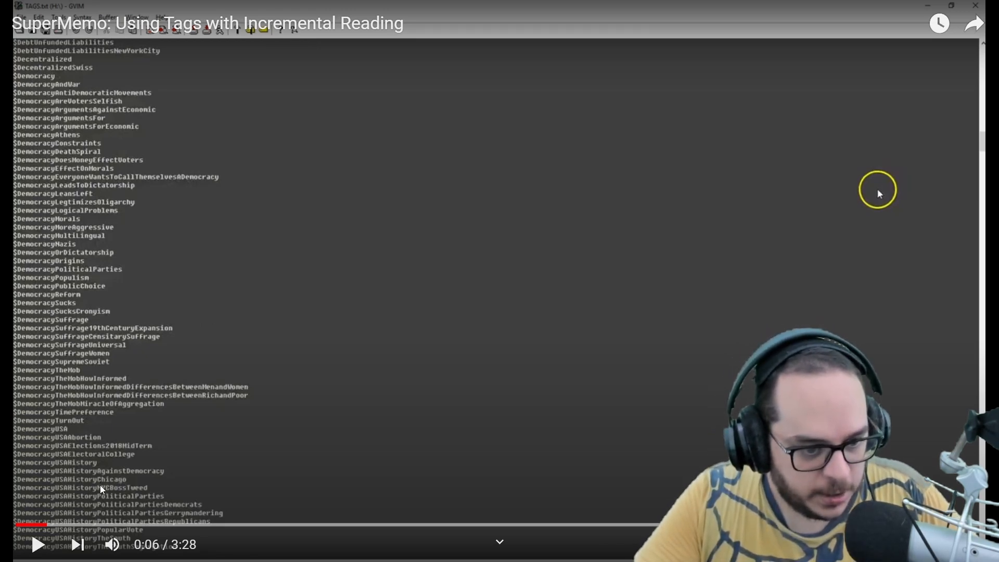
{"action": "mouse_move", "coordinate": [120, 439]}
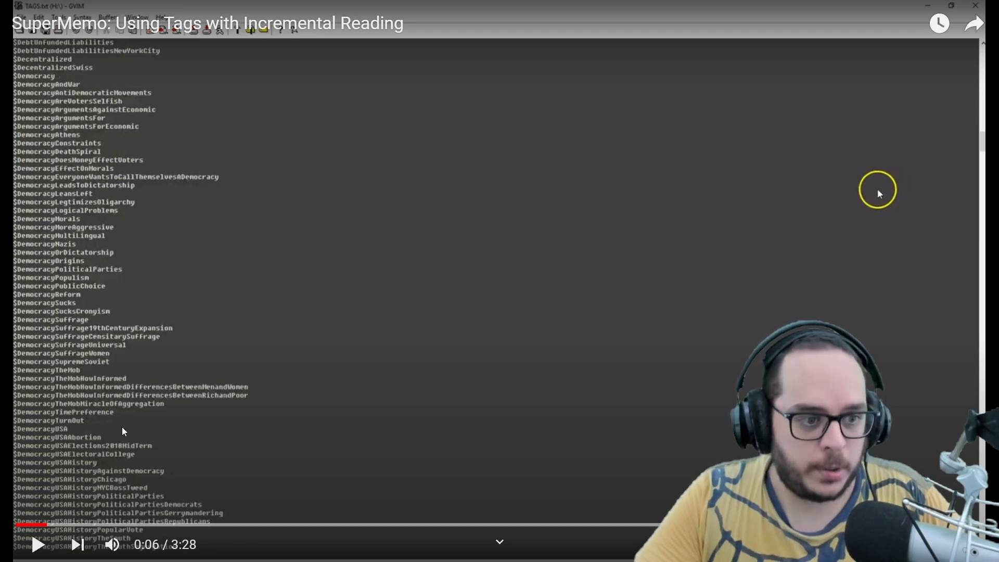
{"action": "mouse_move", "coordinate": [111, 438]}
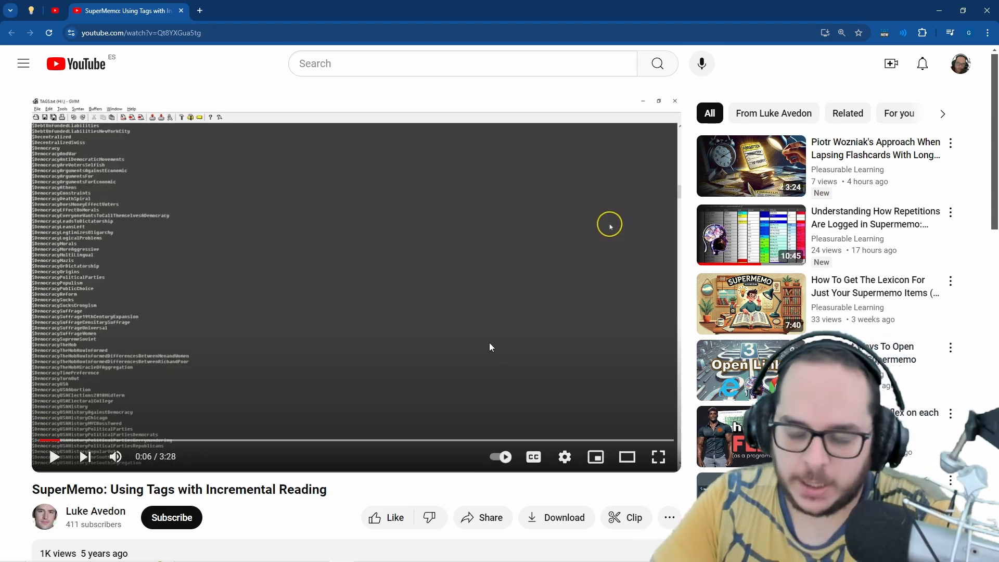
{"action": "mouse_move", "coordinate": [134, 344]}
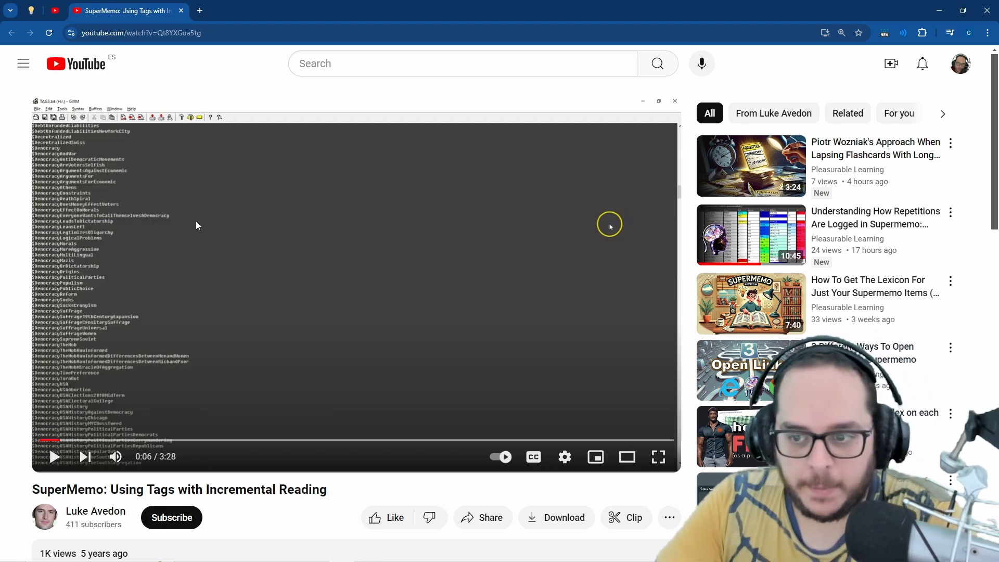
{"action": "scroll", "scroll_direction": "down", "scroll_amount": 3}
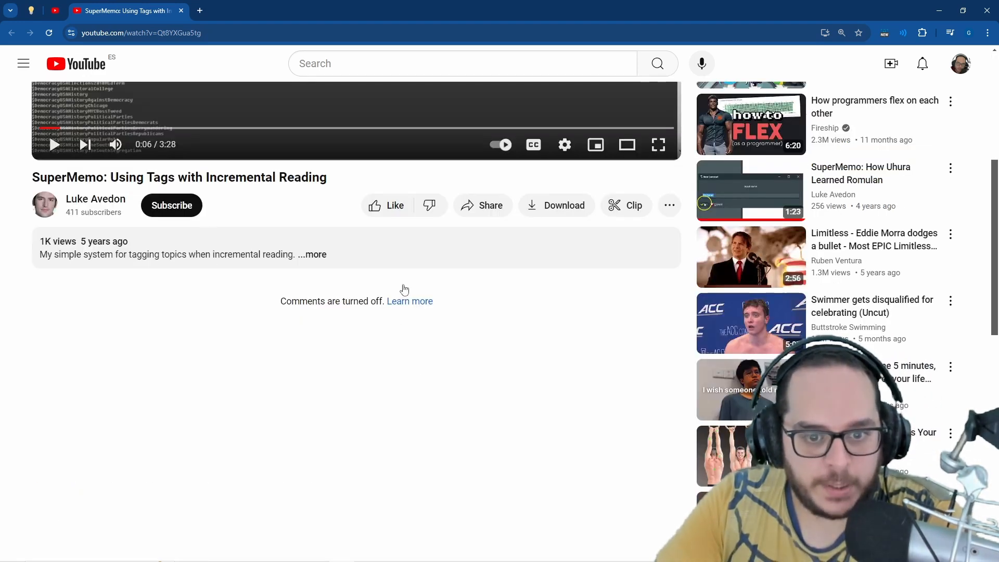
{"action": "left_click", "coordinate": [313, 254]}
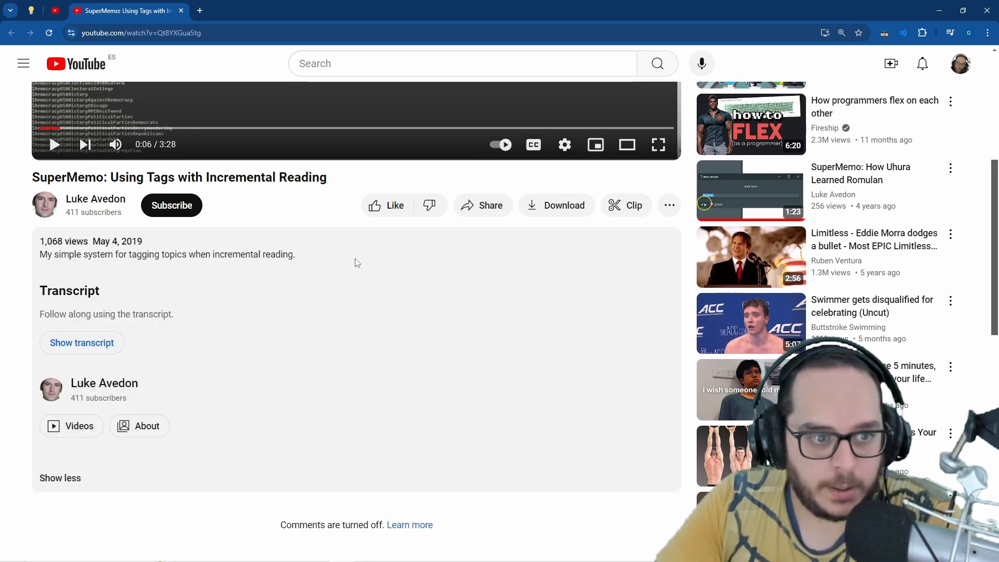
{"action": "double_click", "coordinate": [79, 254]}
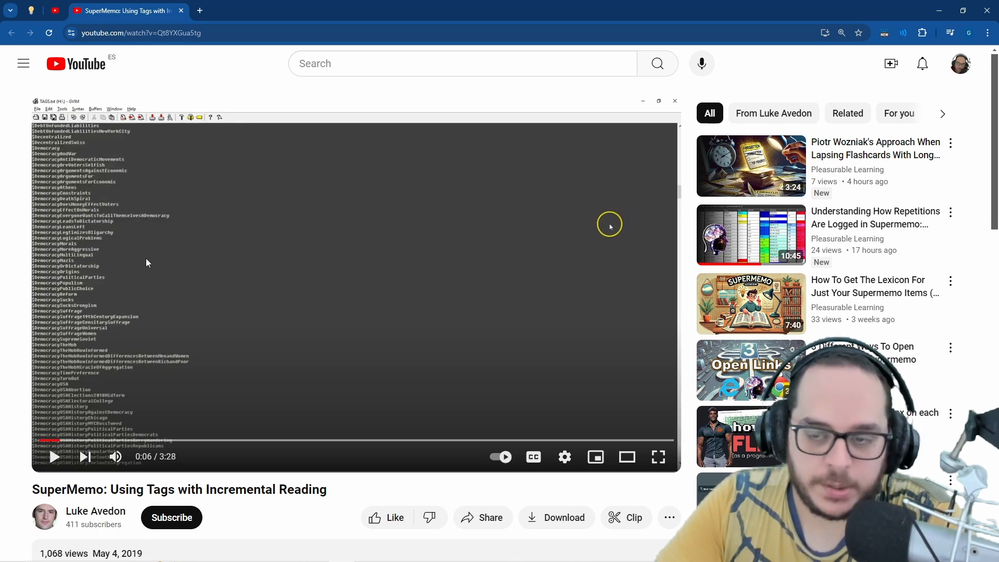
{"action": "scroll", "scroll_direction": "down", "scroll_amount": 3}
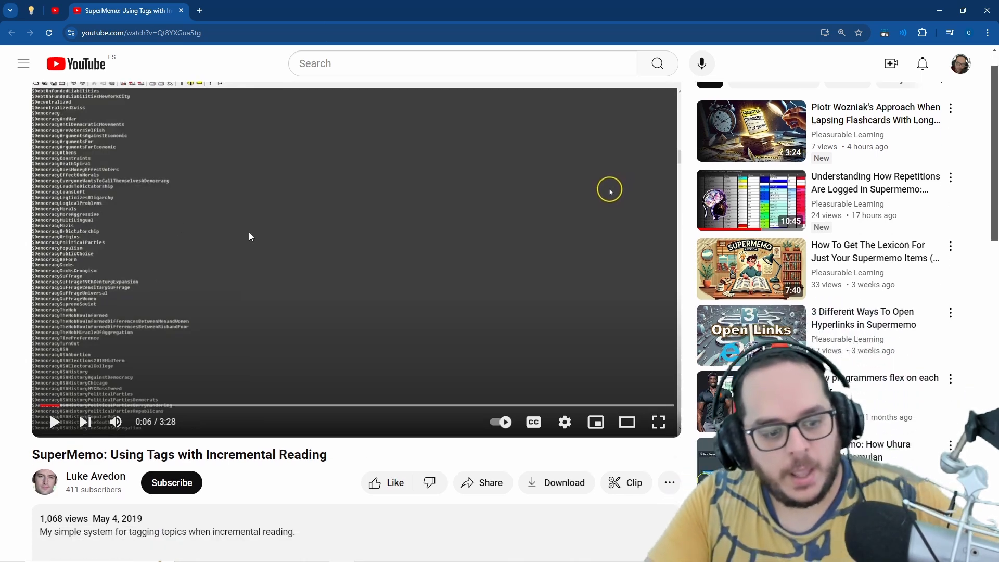
{"action": "scroll", "scroll_direction": "down", "scroll_amount": 3}
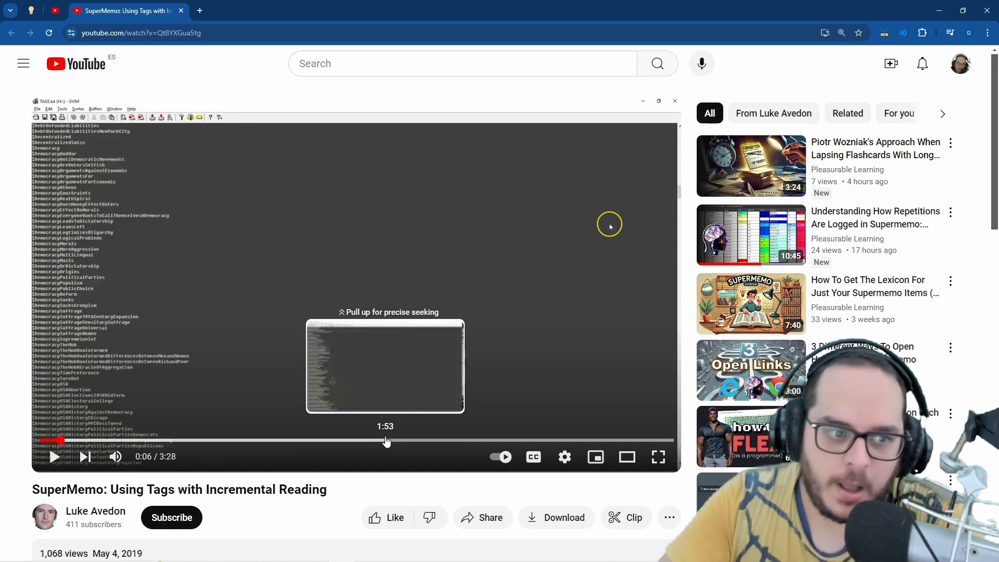
{"action": "mouse_move", "coordinate": [366, 493]}
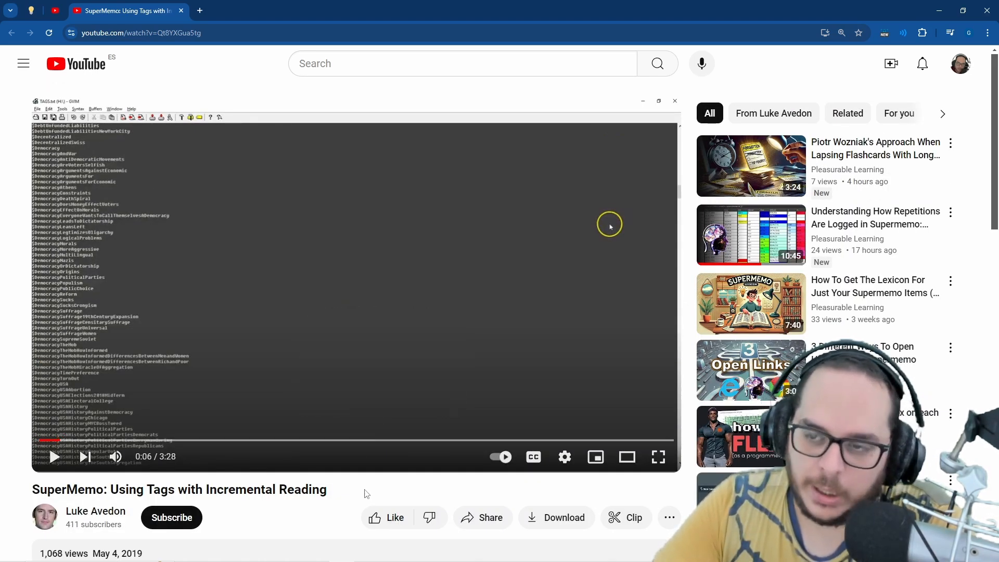